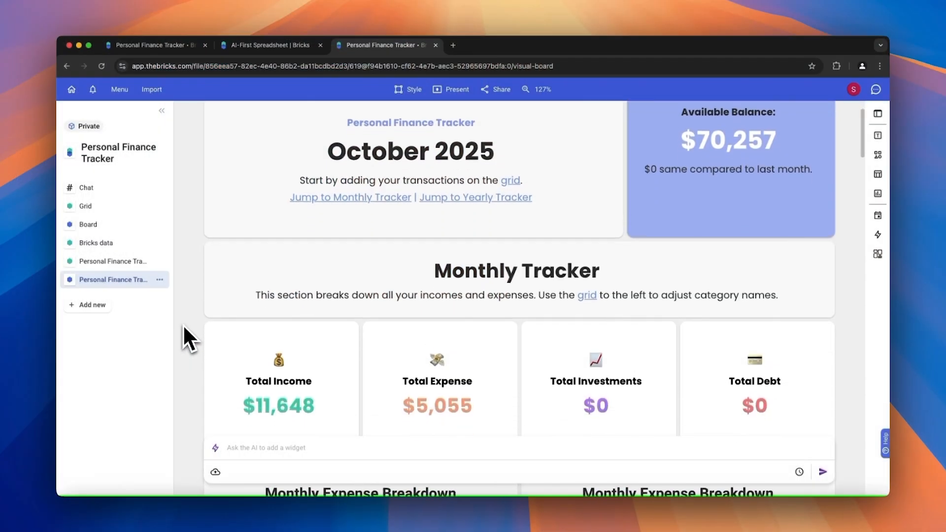
Step: Scroll through the finance dashboard board and preview the Smart Templates panel
{"action": "scroll", "scroll_direction": "down", "scroll_amount": 3}
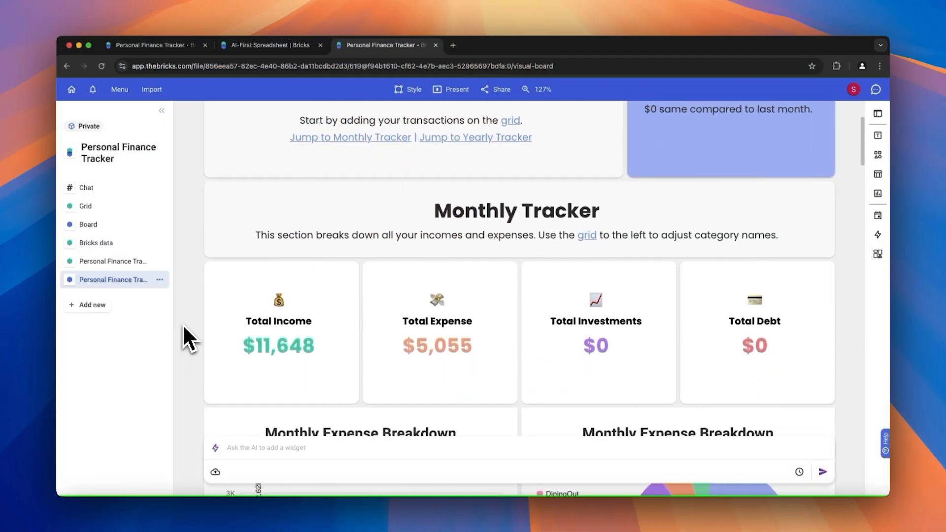
{"action": "scroll", "scroll_direction": "down", "scroll_amount": 3}
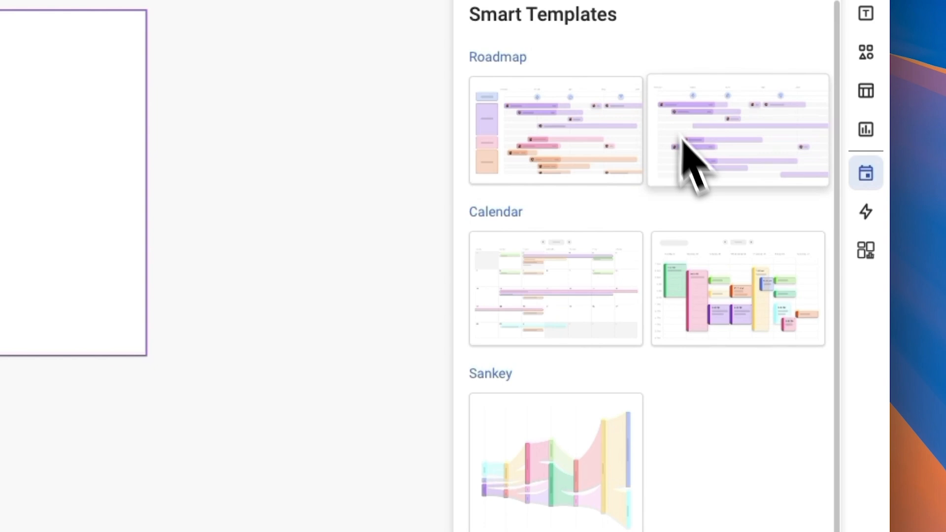
{"action": "left_click", "coordinate": [865, 130]}
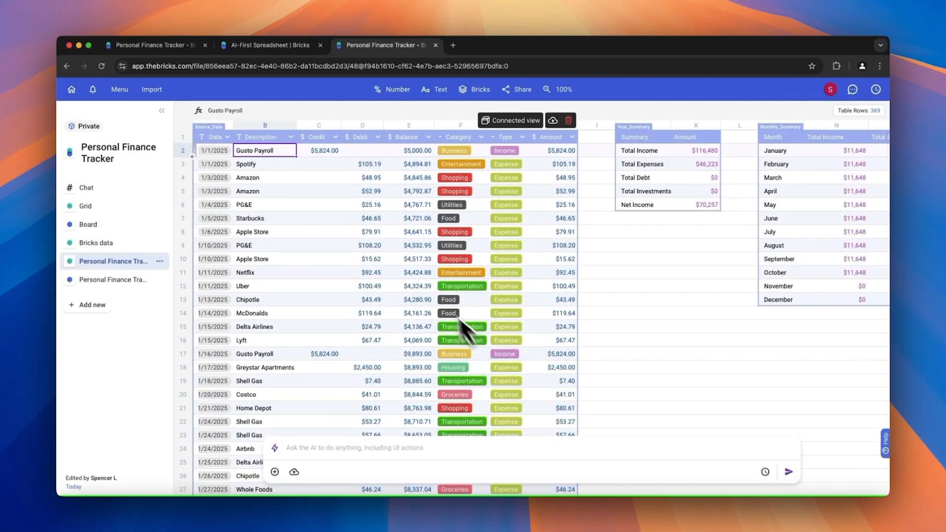
{"action": "mouse_move", "coordinate": [261, 326]}
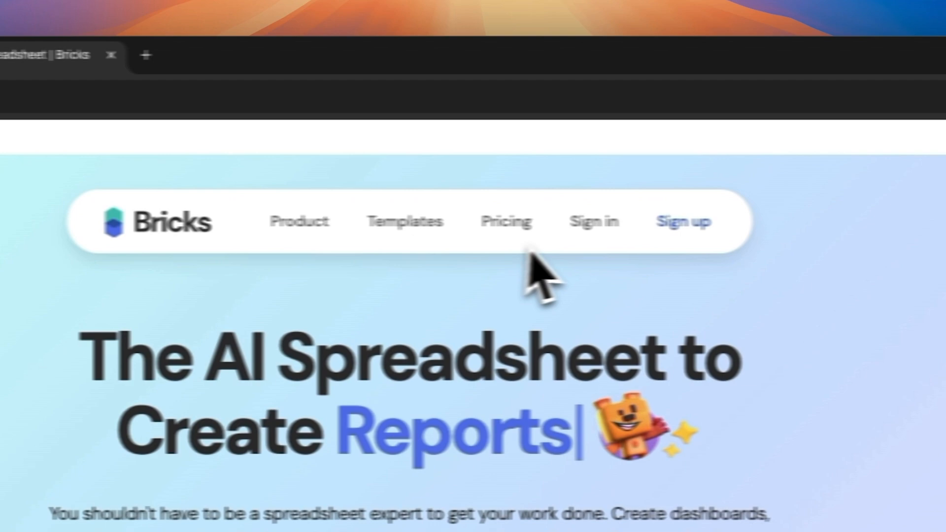
Step: Sign up for Bricks using Continue with Google and your Google account
{"action": "left_click", "coordinate": [684, 222]}
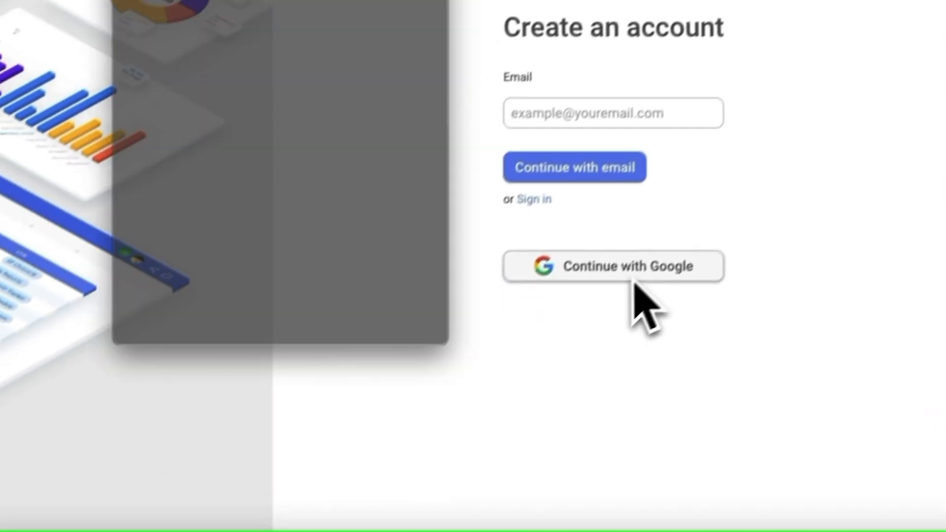
{"action": "left_click", "coordinate": [613, 267]}
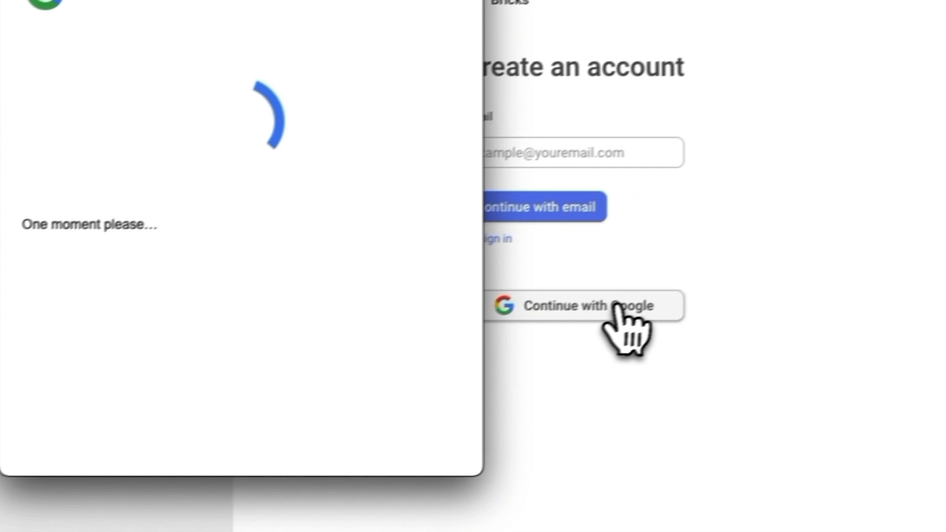
{"action": "left_click", "coordinate": [591, 306]}
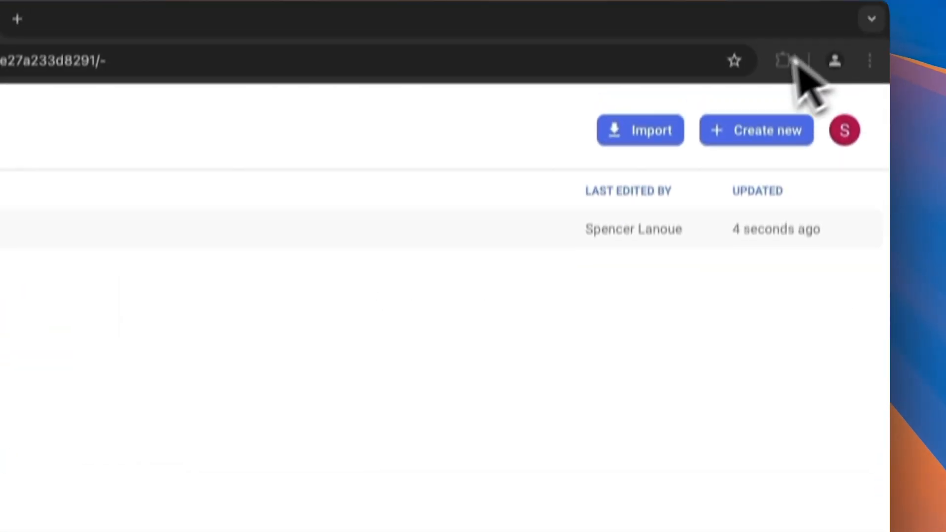
Step: Create a new file named 'Personal Finance Tracker' and open its board
{"action": "left_click", "coordinate": [756, 130]}
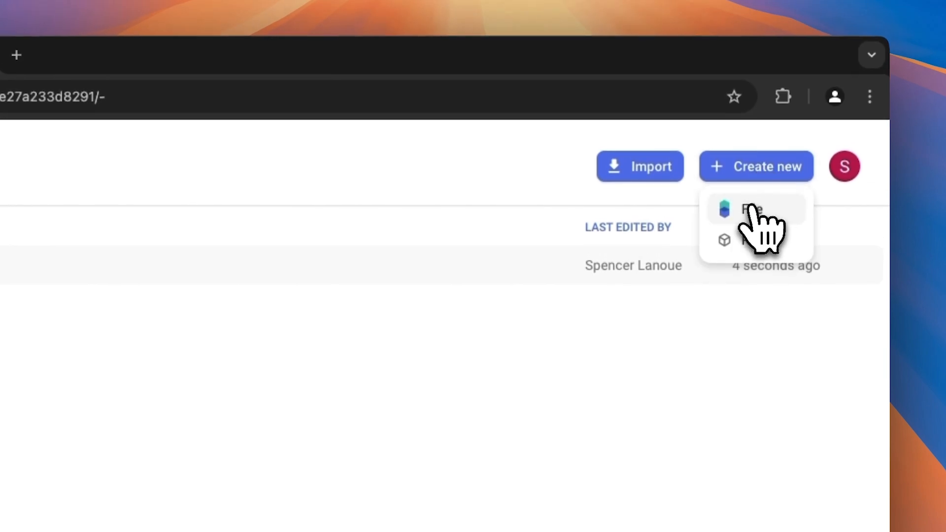
{"action": "left_click", "coordinate": [753, 209]}
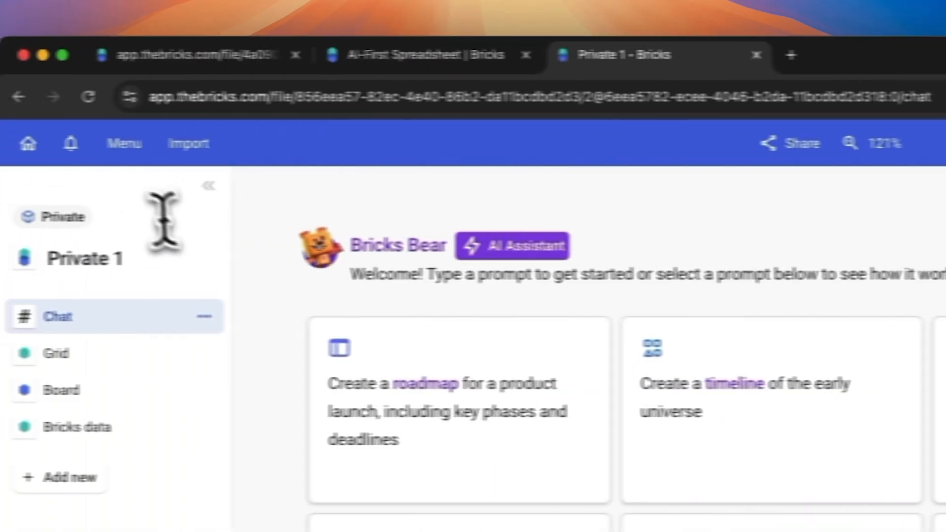
{"action": "type", "text": "Personal Financ"}
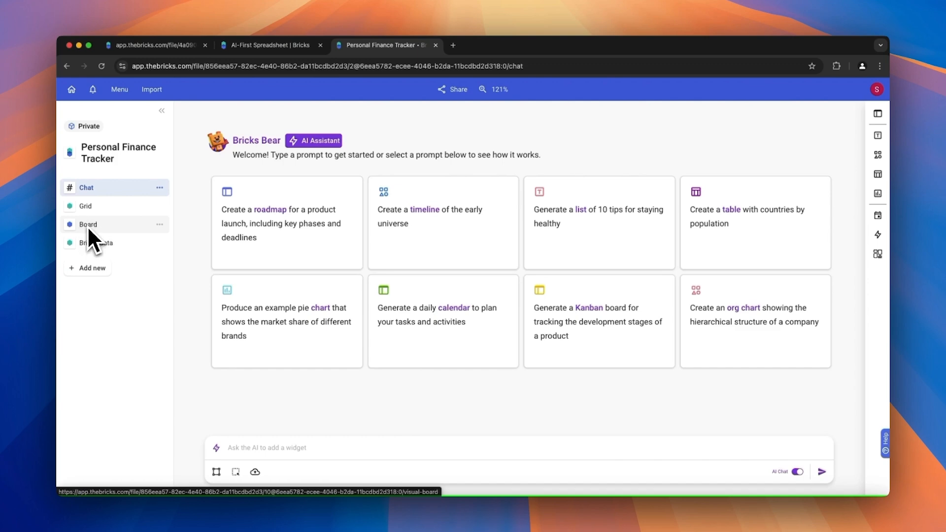
{"action": "left_click", "coordinate": [88, 224]}
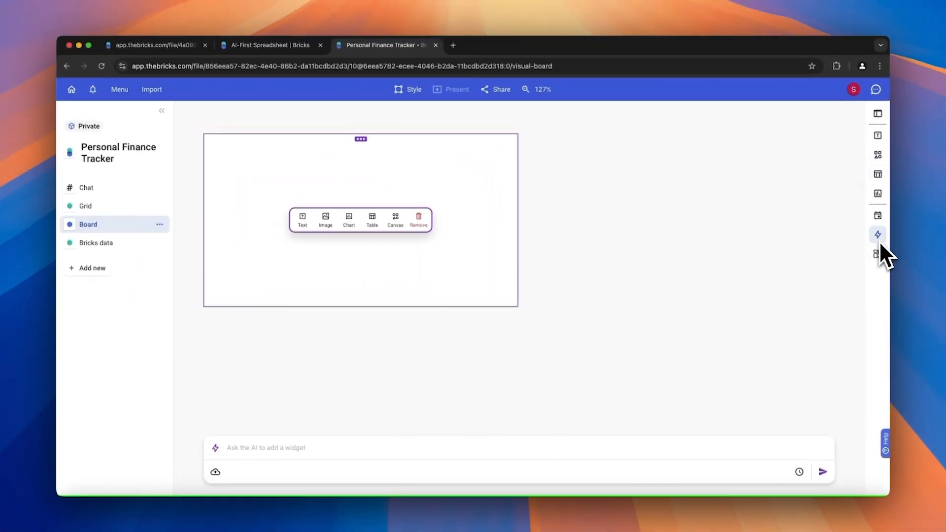
{"action": "mouse_move", "coordinate": [878, 216]}
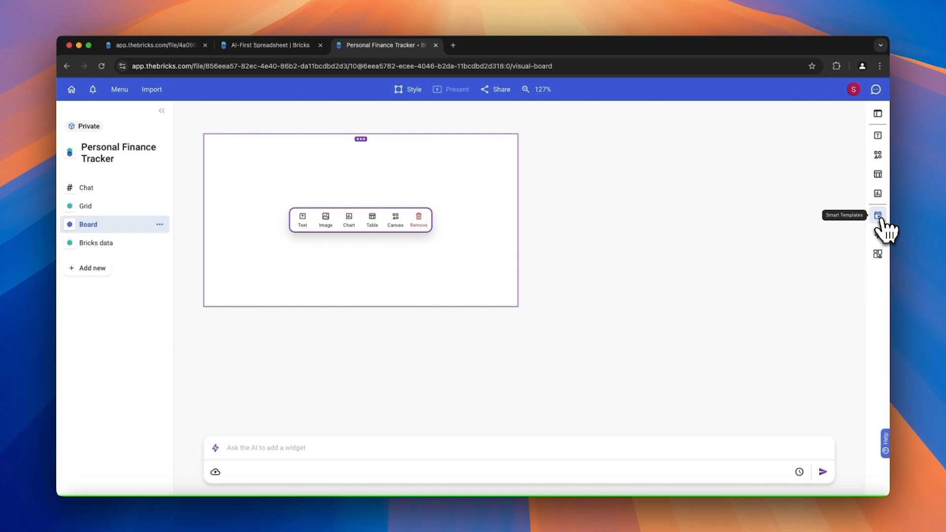
Step: Browse the Smart Templates and Chart panels, then show the dashboards and reports library
{"action": "left_click", "coordinate": [877, 214]}
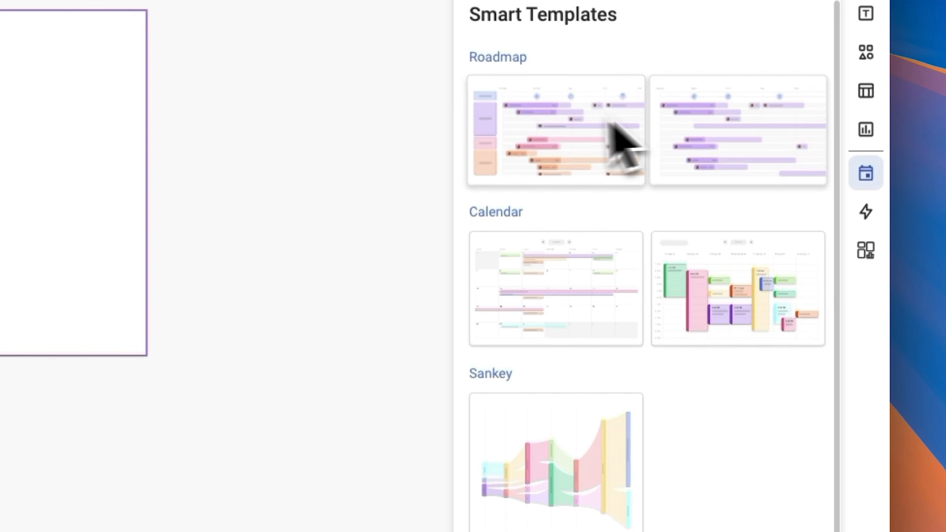
{"action": "scroll", "scroll_direction": "down", "scroll_amount": 3}
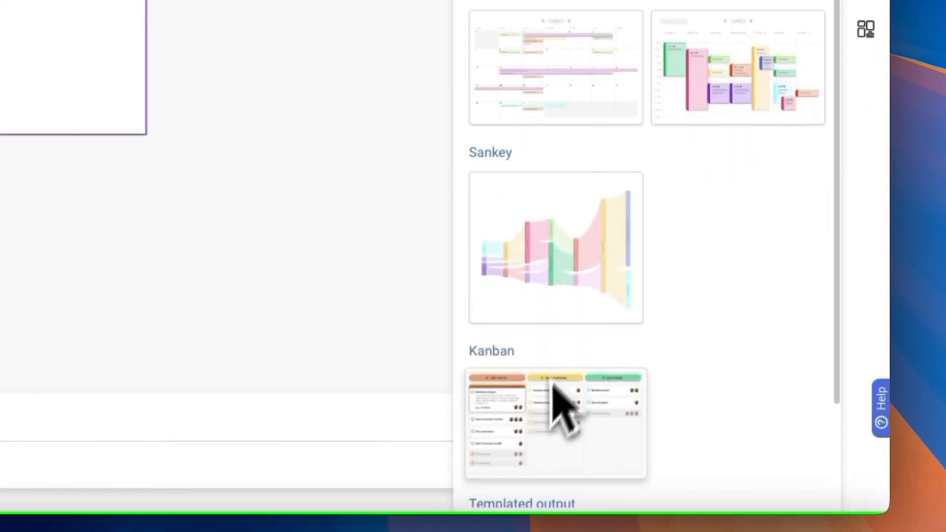
{"action": "left_click", "coordinate": [866, 206]}
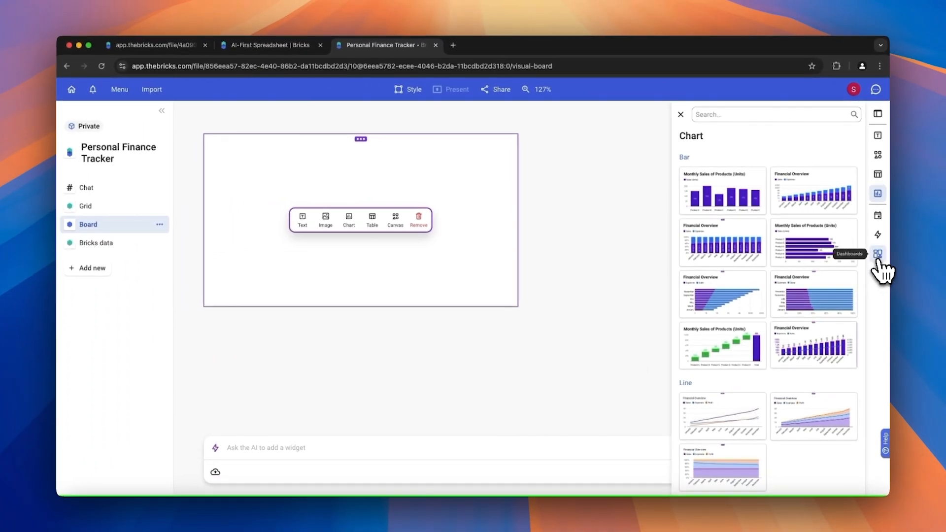
{"action": "mouse_move", "coordinate": [883, 260]}
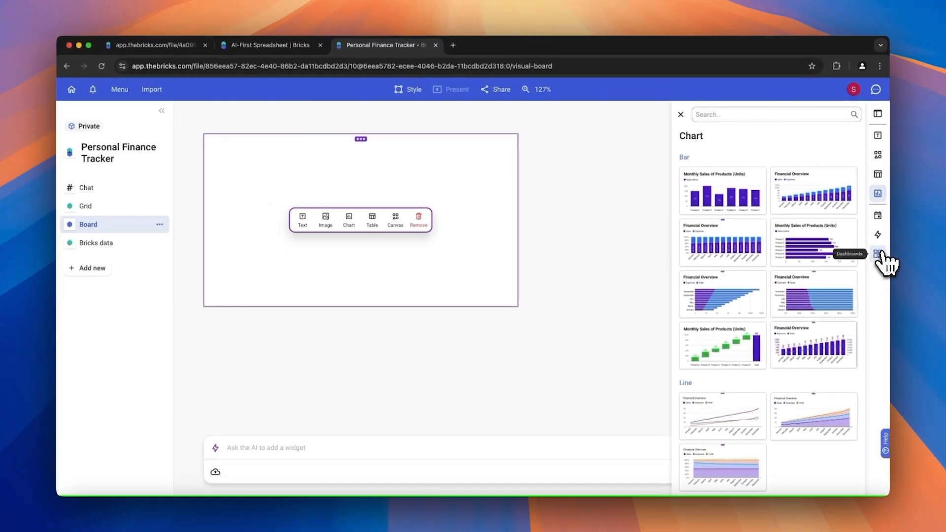
{"action": "left_click", "coordinate": [878, 254]}
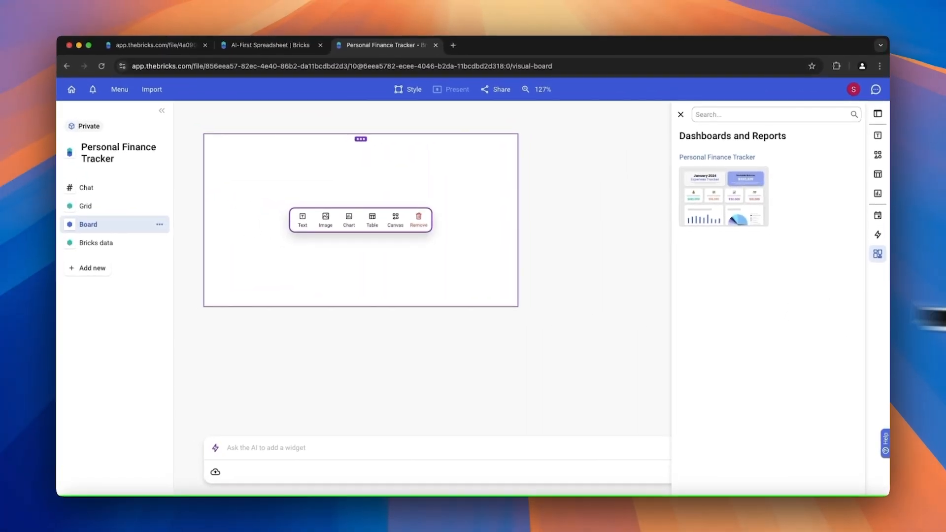
{"action": "mouse_move", "coordinate": [771, 208]}
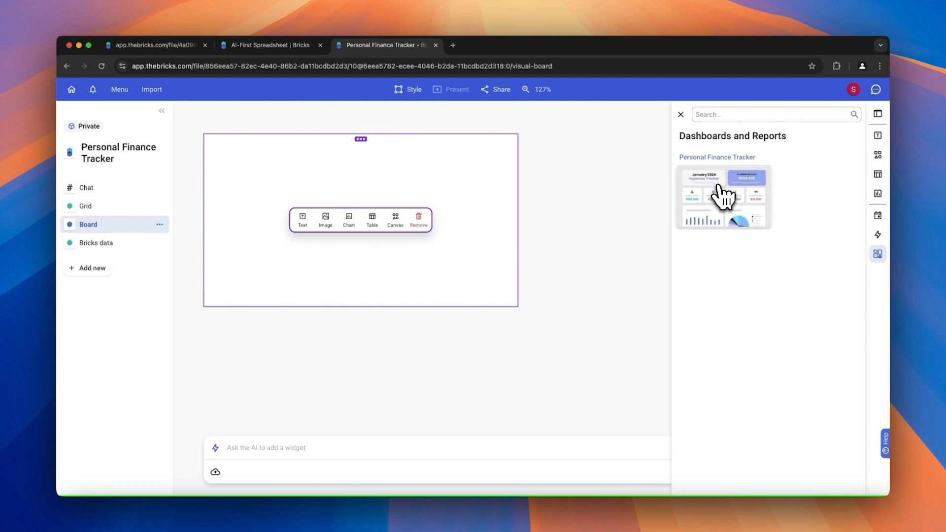
Step: Add the Personal Finance Tracker dashboard template to the board
{"action": "left_click", "coordinate": [722, 196]}
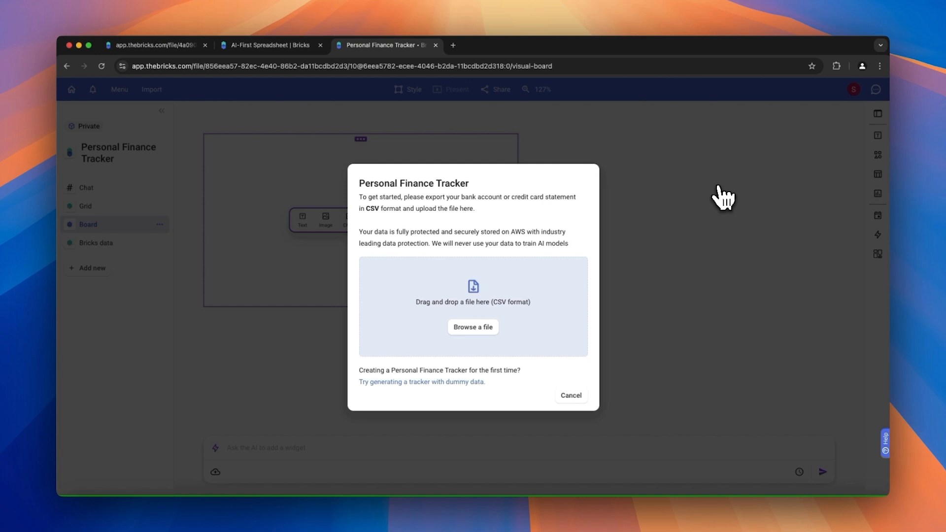
{"action": "mouse_move", "coordinate": [628, 247]}
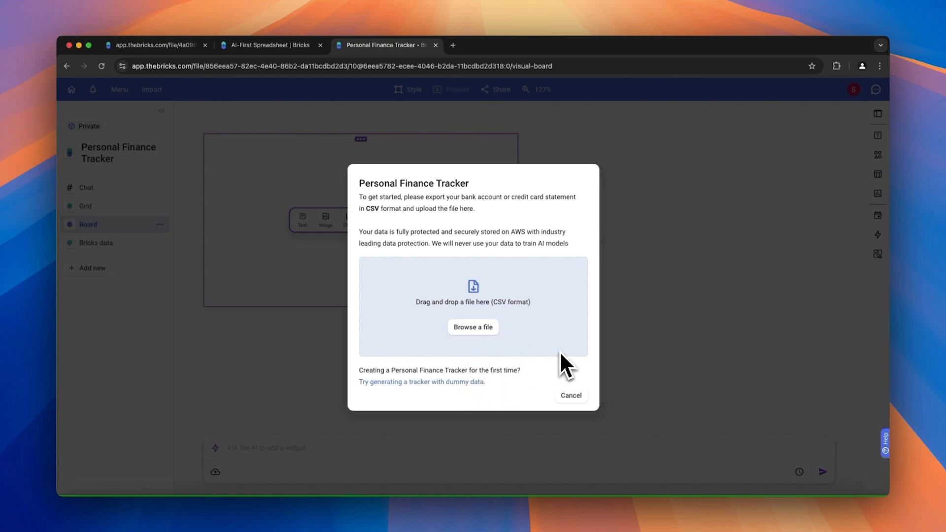
{"action": "mouse_move", "coordinate": [577, 363]}
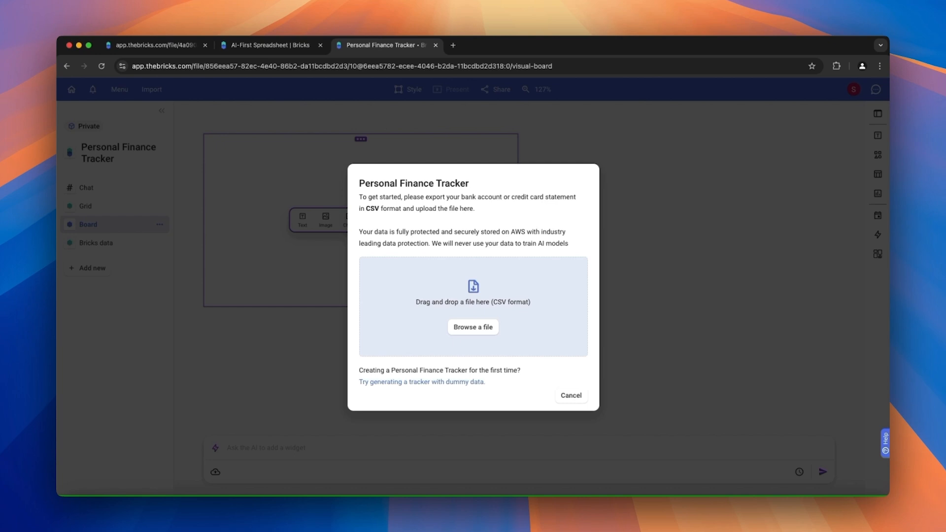
{"action": "mouse_move", "coordinate": [840, 516]}
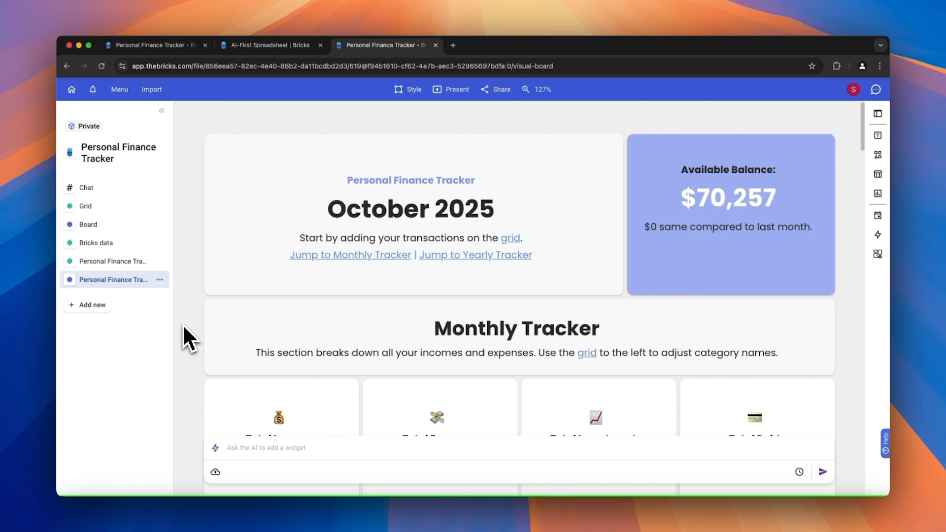
{"action": "scroll", "scroll_direction": "down", "scroll_amount": 3}
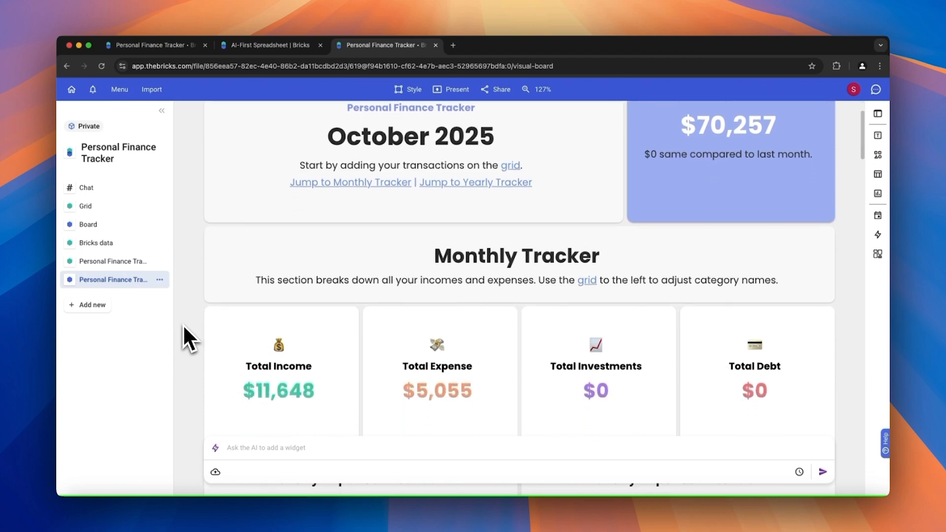
{"action": "scroll", "scroll_direction": "down", "scroll_amount": 3}
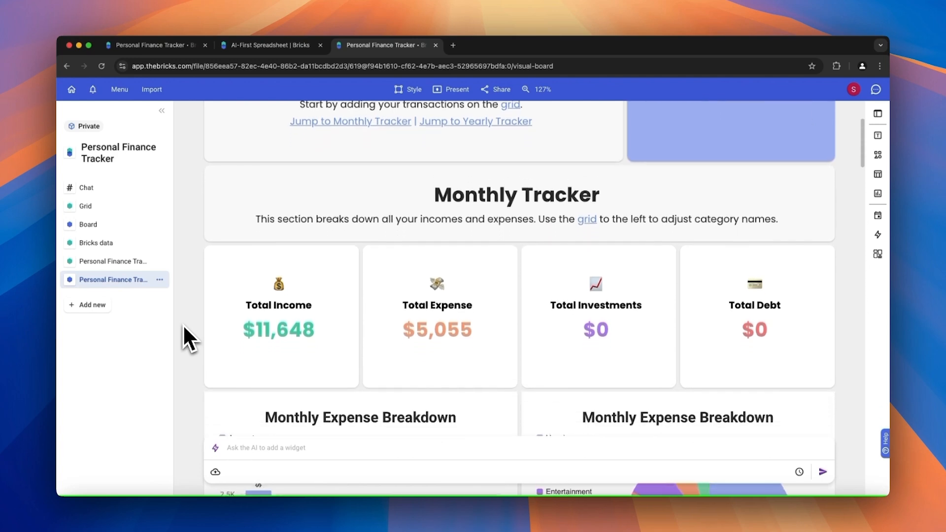
{"action": "scroll", "scroll_direction": "down", "scroll_amount": 3}
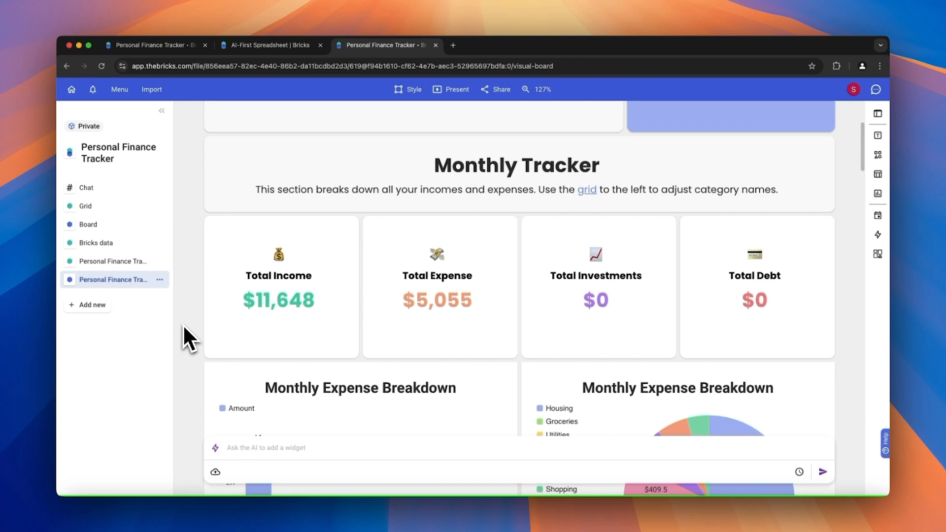
{"action": "scroll", "scroll_direction": "down", "scroll_amount": 3}
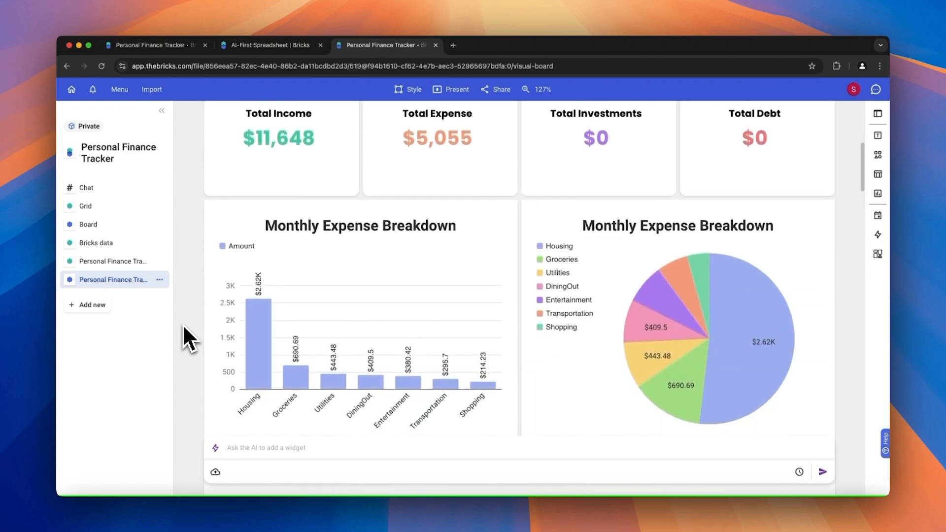
{"action": "scroll", "scroll_direction": "down", "scroll_amount": 3}
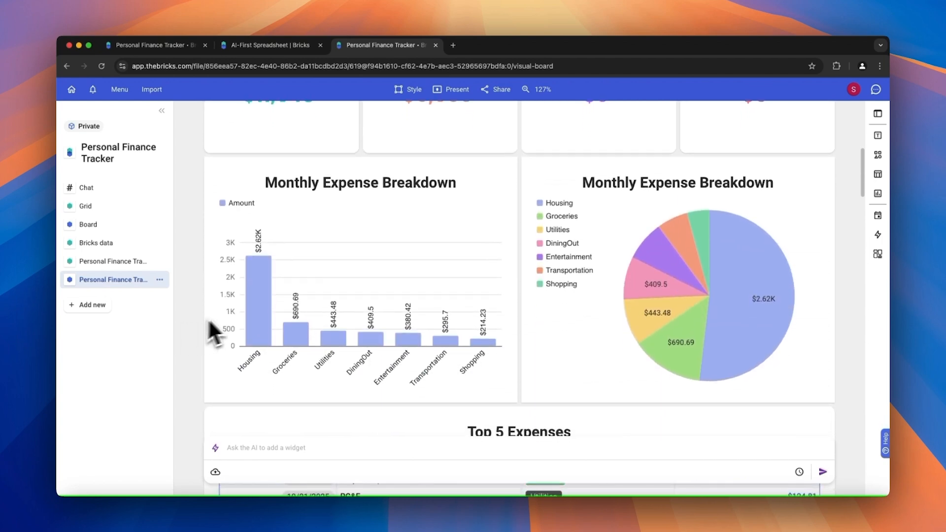
{"action": "mouse_move", "coordinate": [287, 330]}
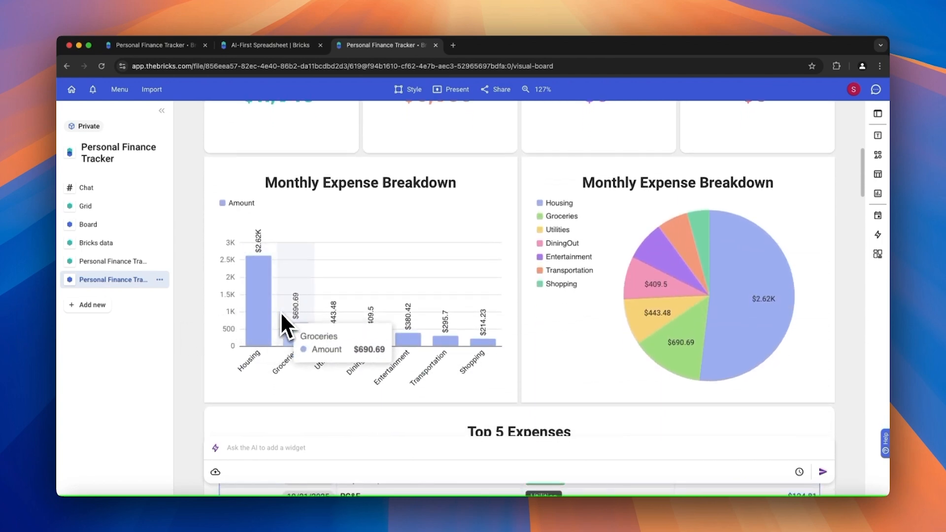
{"action": "mouse_move", "coordinate": [323, 340]}
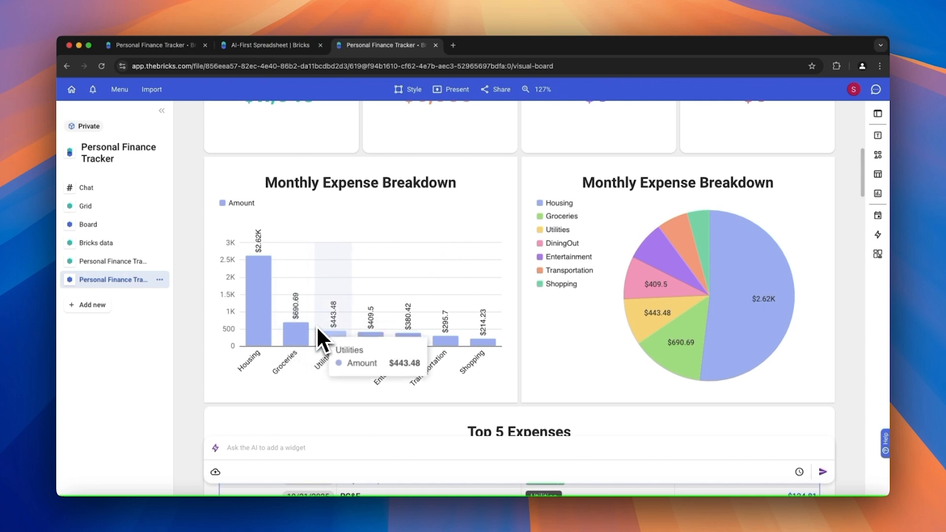
{"action": "mouse_move", "coordinate": [414, 342]}
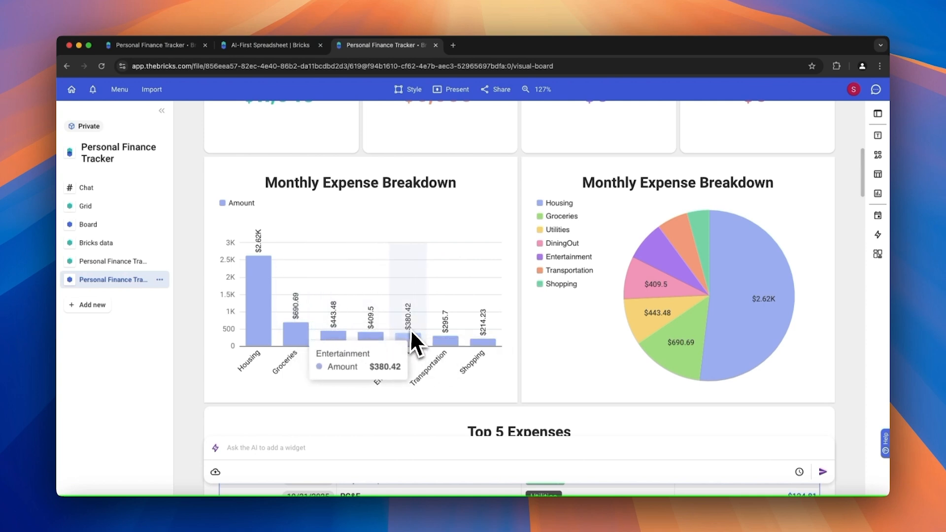
{"action": "mouse_move", "coordinate": [724, 327]}
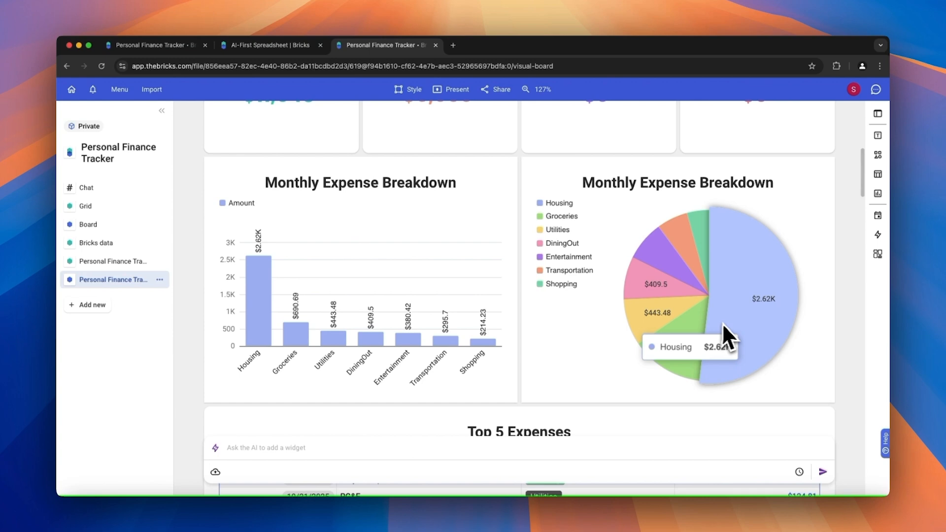
{"action": "mouse_move", "coordinate": [694, 359]}
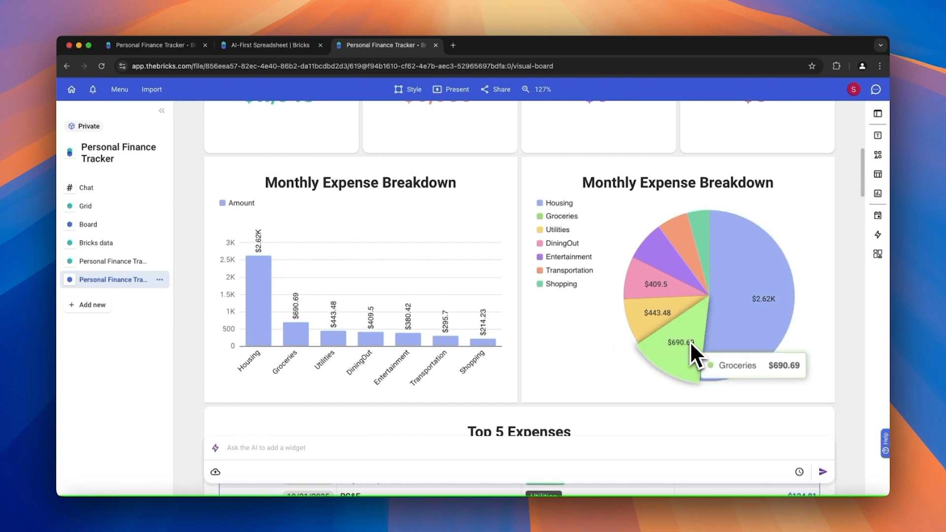
{"action": "scroll", "scroll_direction": "down", "scroll_amount": 3}
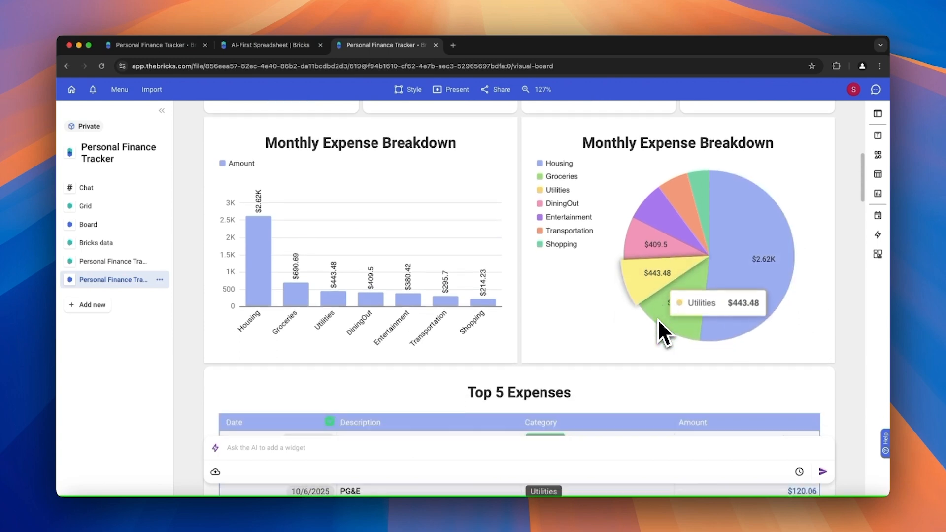
{"action": "scroll", "scroll_direction": "down", "scroll_amount": 3}
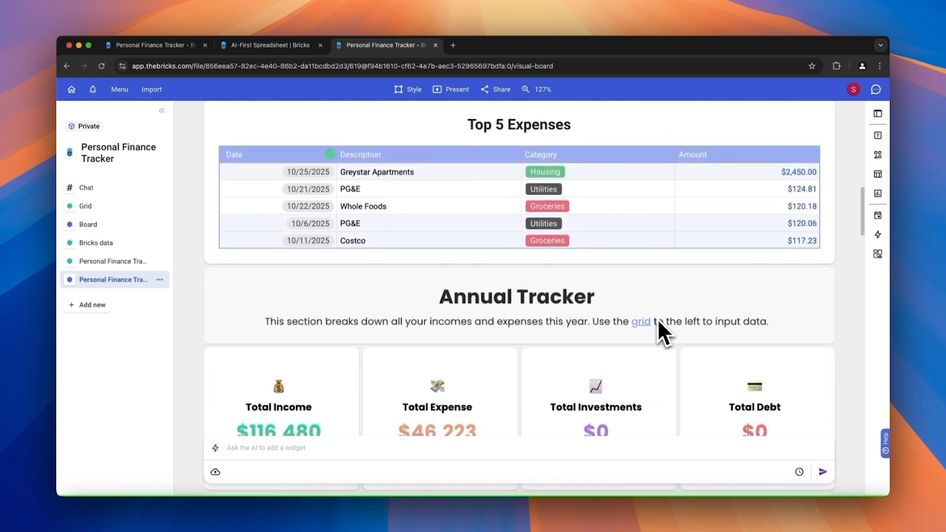
{"action": "mouse_move", "coordinate": [453, 259]}
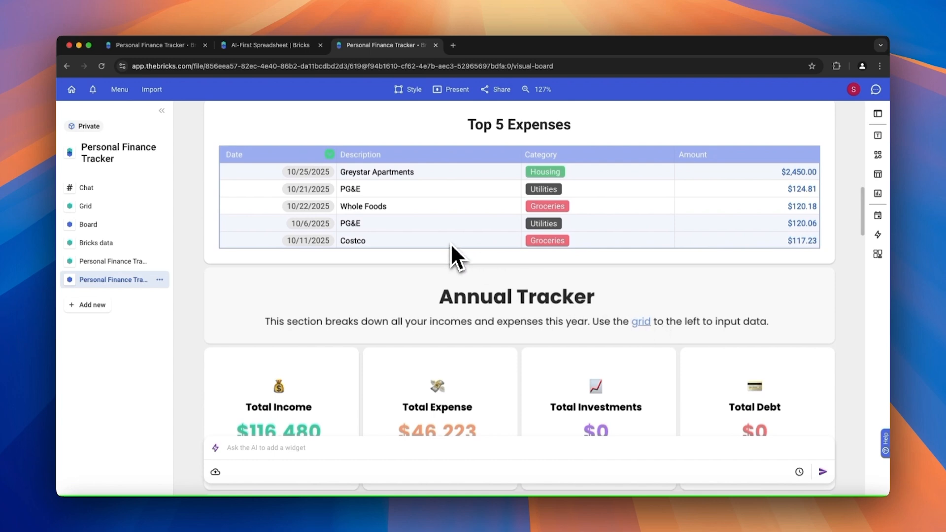
{"action": "mouse_move", "coordinate": [446, 261]}
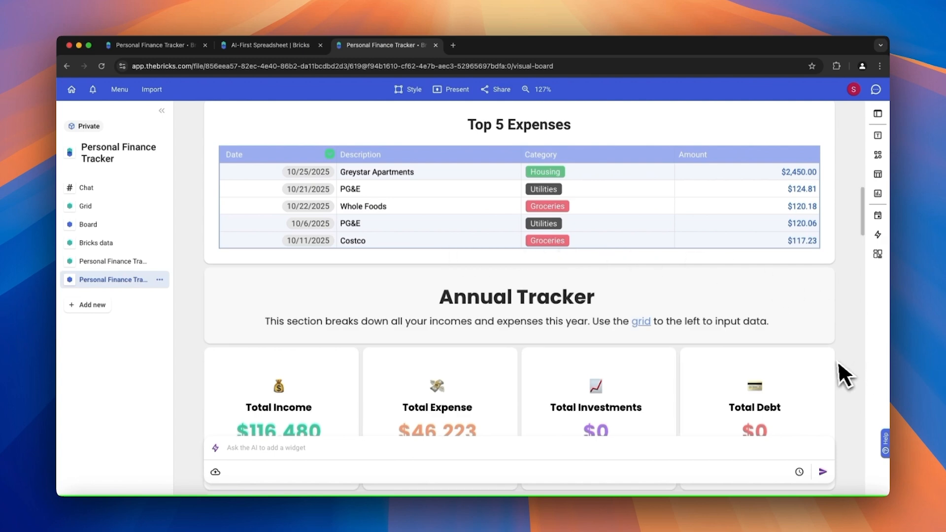
{"action": "scroll", "scroll_direction": "down", "scroll_amount": 3}
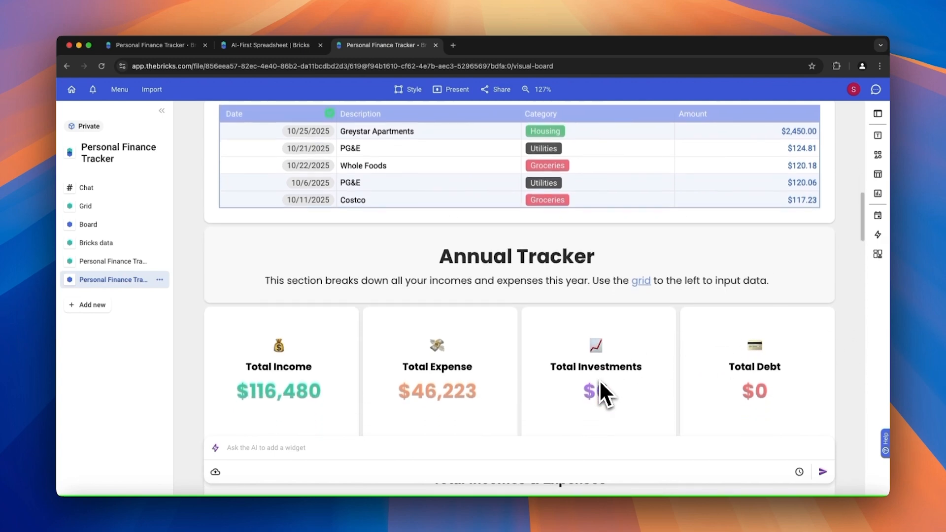
{"action": "scroll", "scroll_direction": "down", "scroll_amount": 3}
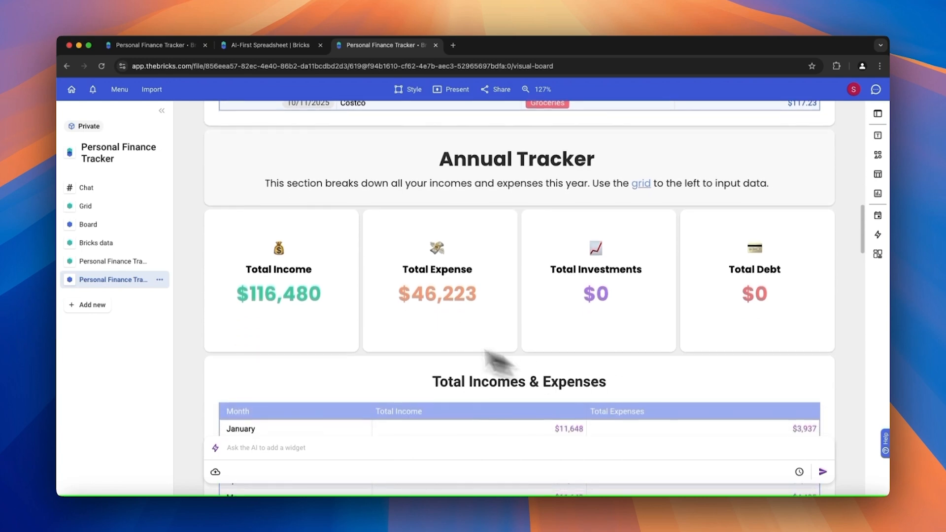
{"action": "mouse_move", "coordinate": [551, 282]}
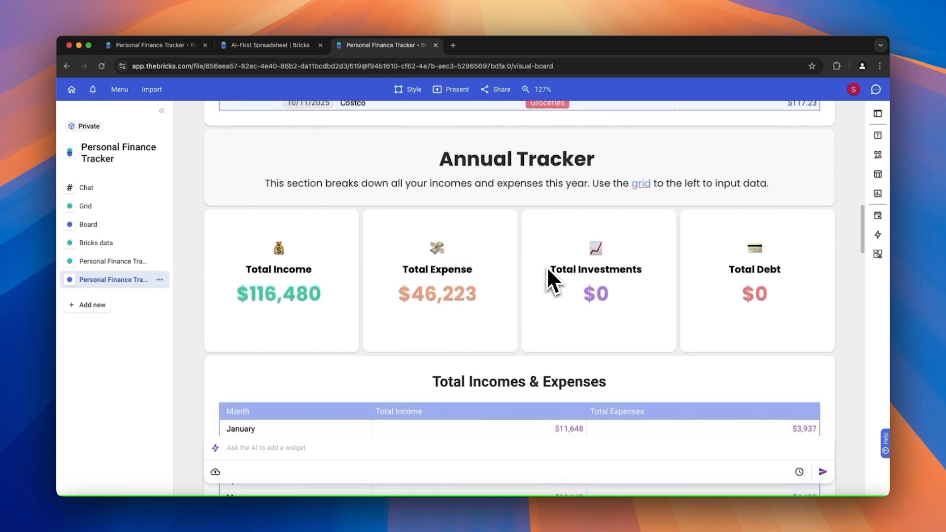
{"action": "mouse_move", "coordinate": [312, 318]}
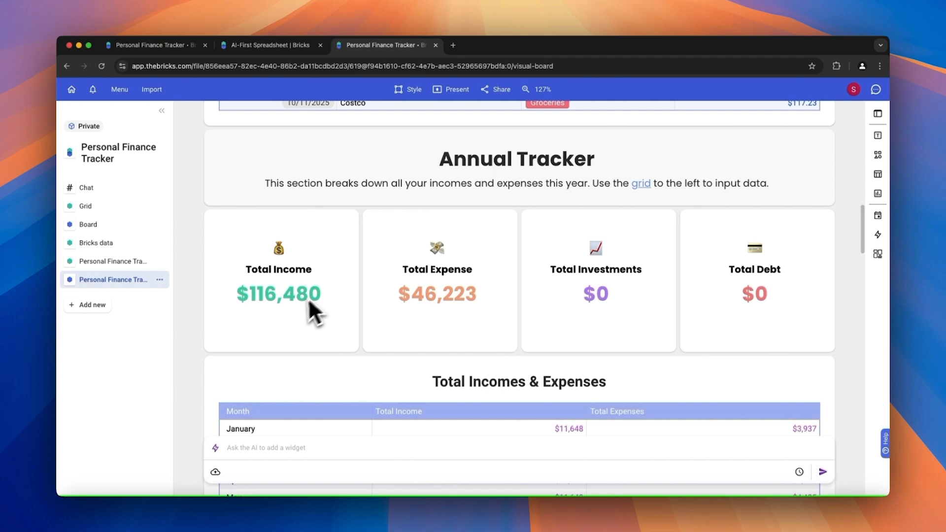
{"action": "scroll", "scroll_direction": "down", "scroll_amount": 3}
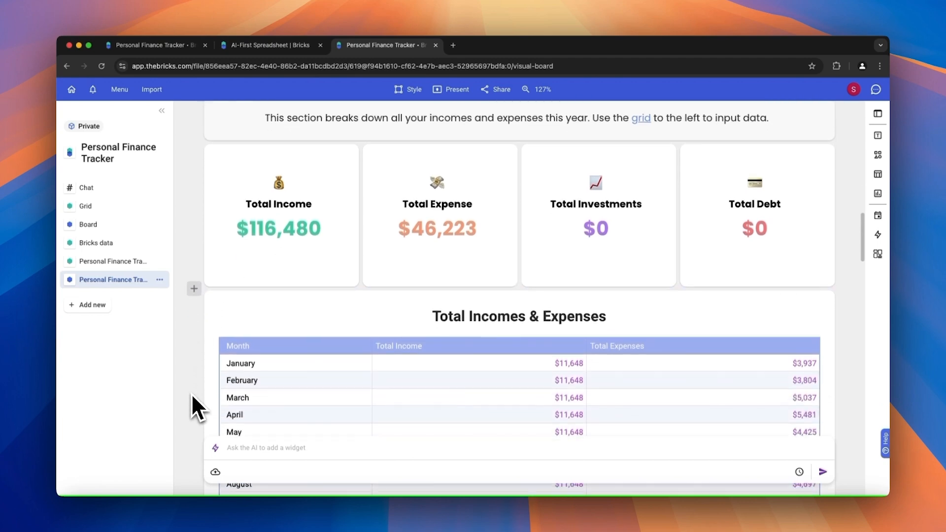
{"action": "scroll", "scroll_direction": "down", "scroll_amount": 3}
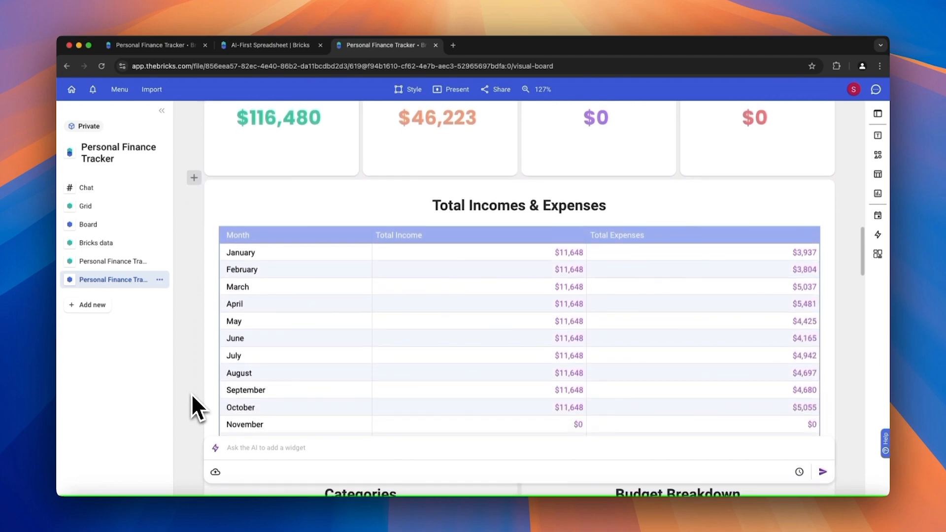
{"action": "scroll", "scroll_direction": "down", "scroll_amount": 3}
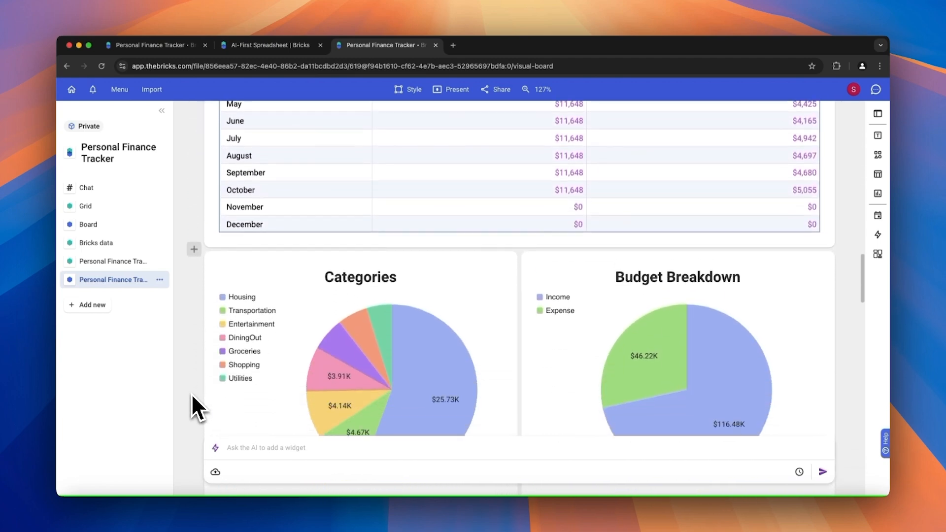
{"action": "scroll", "scroll_direction": "down", "scroll_amount": 3}
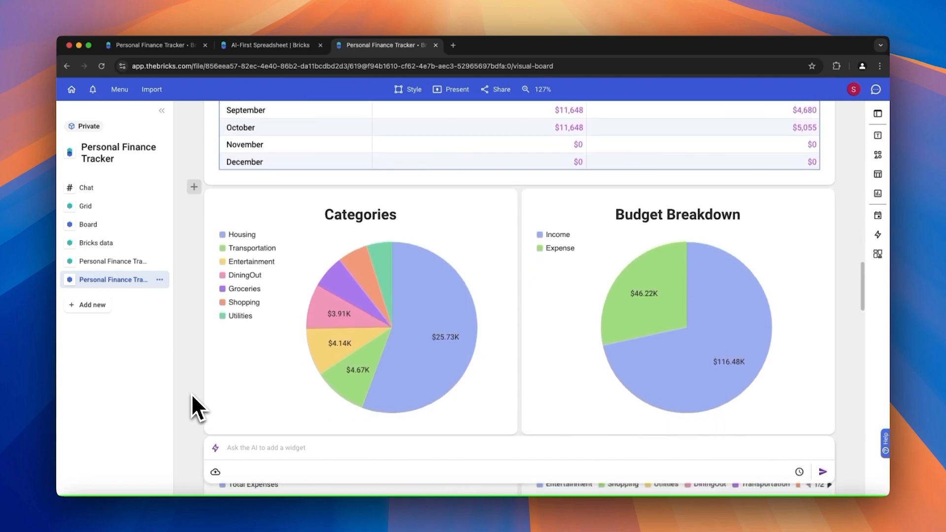
{"action": "mouse_move", "coordinate": [427, 379]}
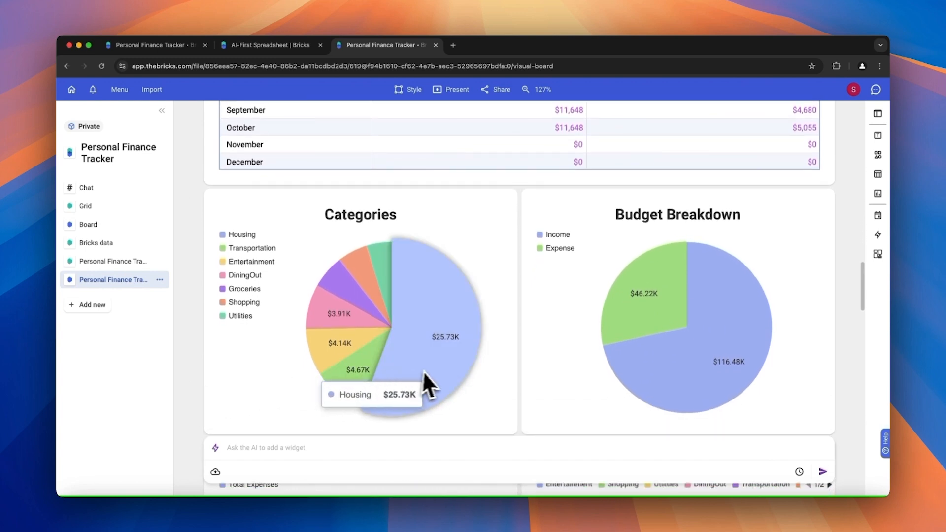
{"action": "mouse_move", "coordinate": [386, 325]}
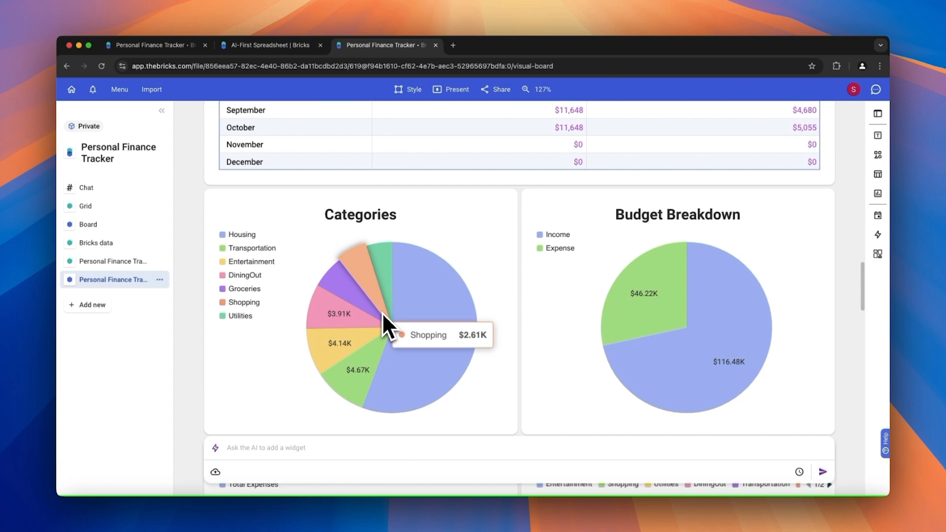
{"action": "mouse_move", "coordinate": [780, 353]}
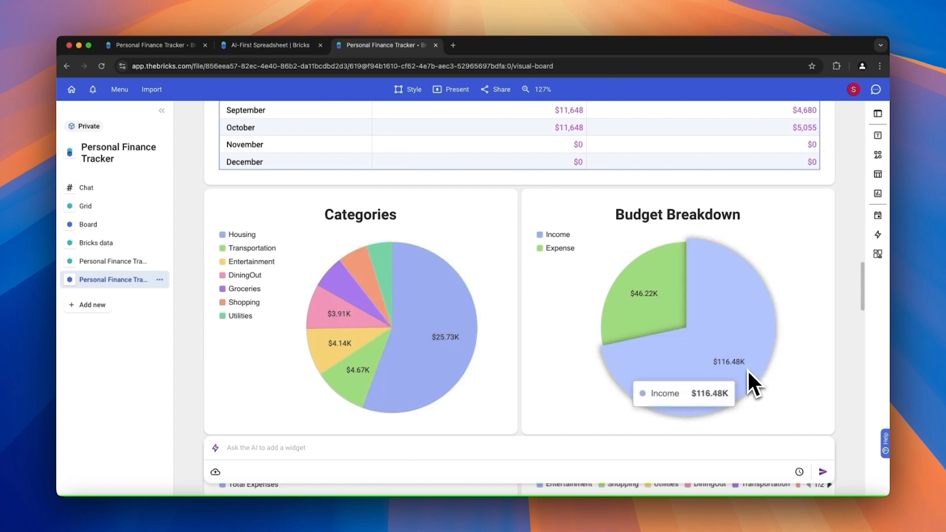
{"action": "scroll", "scroll_direction": "down", "scroll_amount": 3}
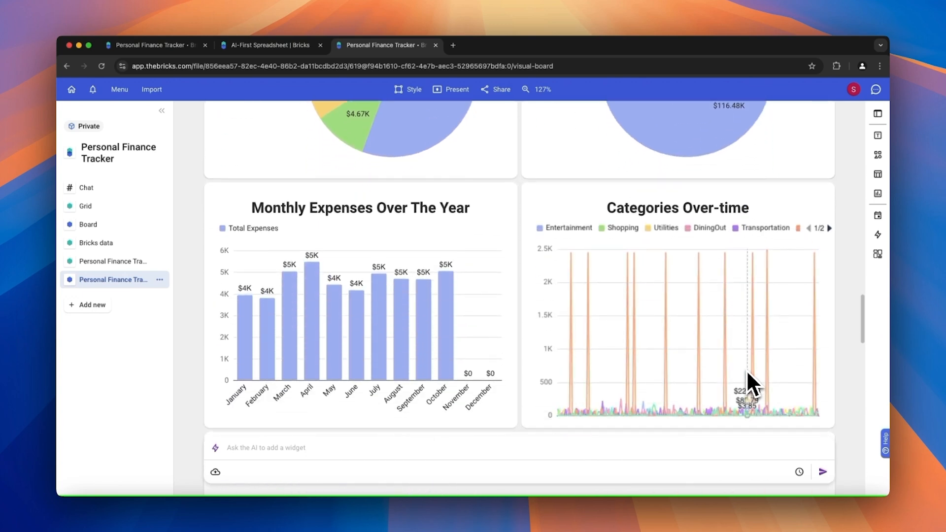
{"action": "mouse_move", "coordinate": [242, 365]}
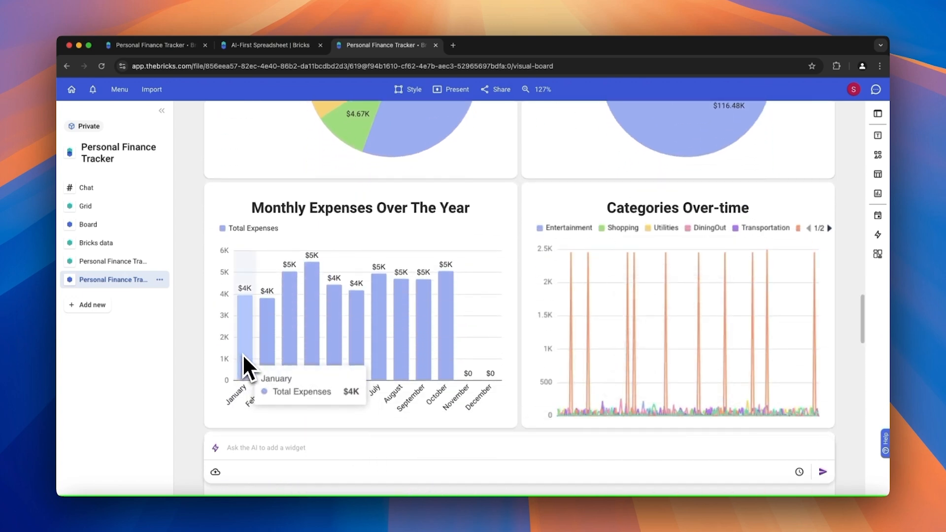
{"action": "mouse_move", "coordinate": [302, 362]}
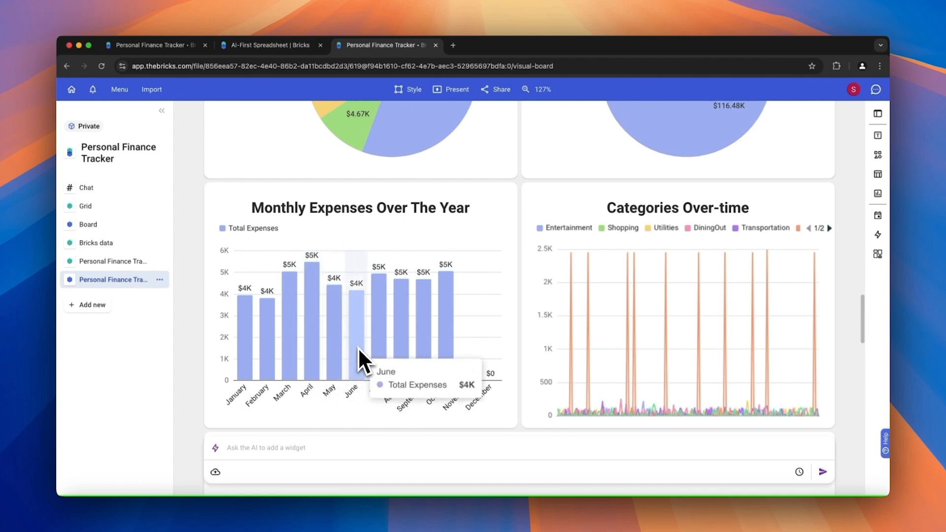
{"action": "mouse_move", "coordinate": [522, 368]}
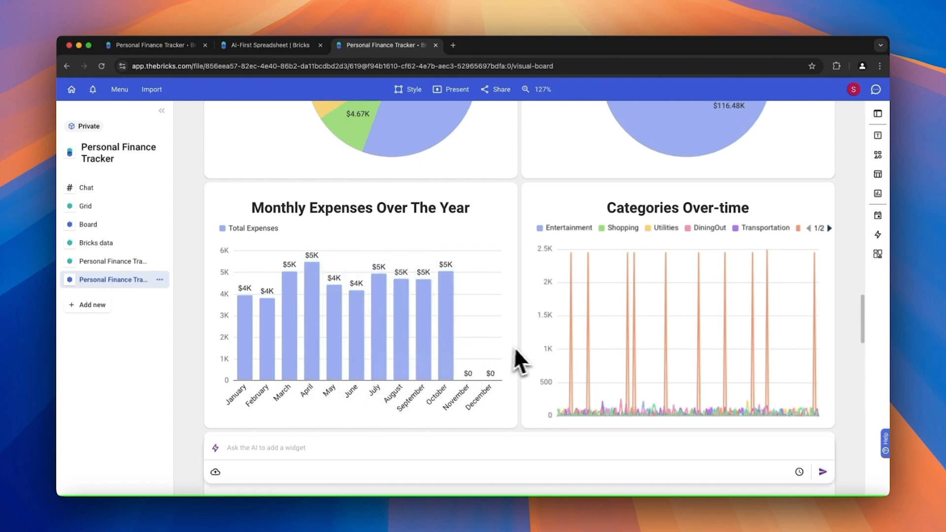
{"action": "scroll", "scroll_direction": "down", "scroll_amount": 3}
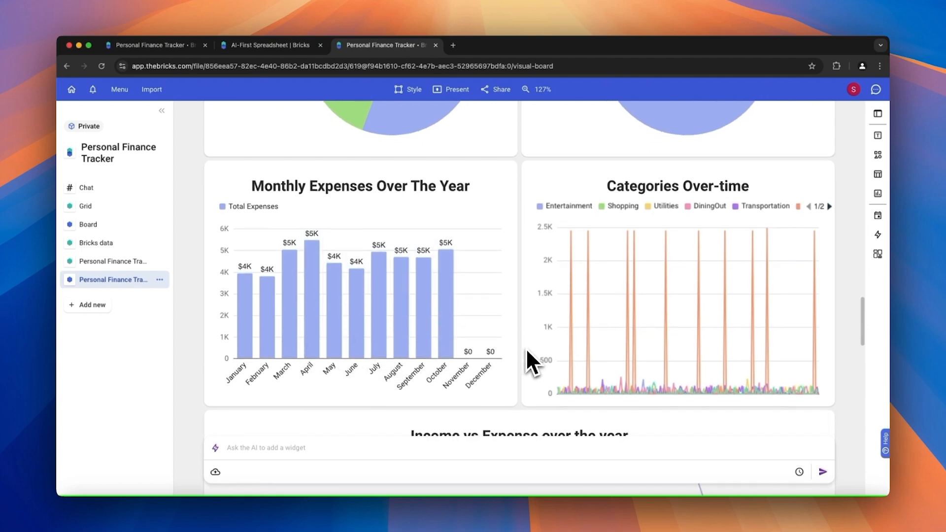
{"action": "mouse_move", "coordinate": [541, 360]}
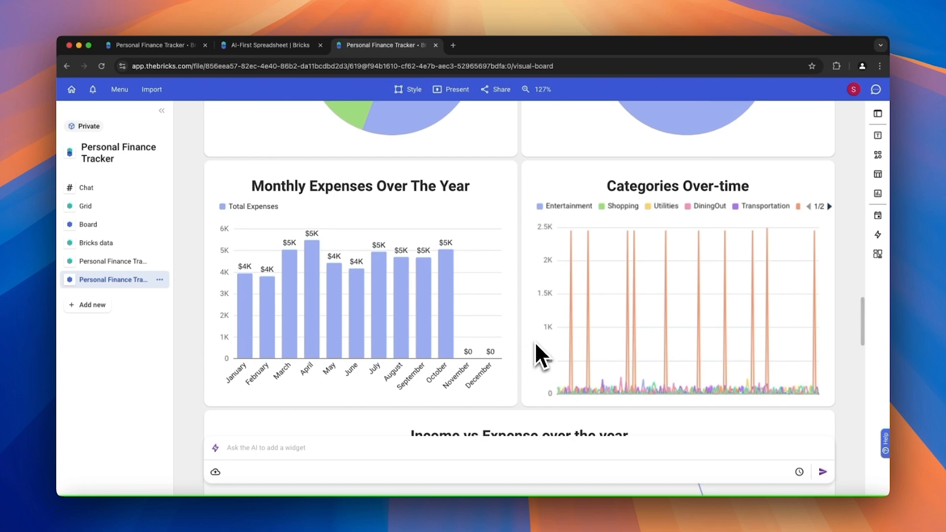
{"action": "mouse_move", "coordinate": [584, 365]}
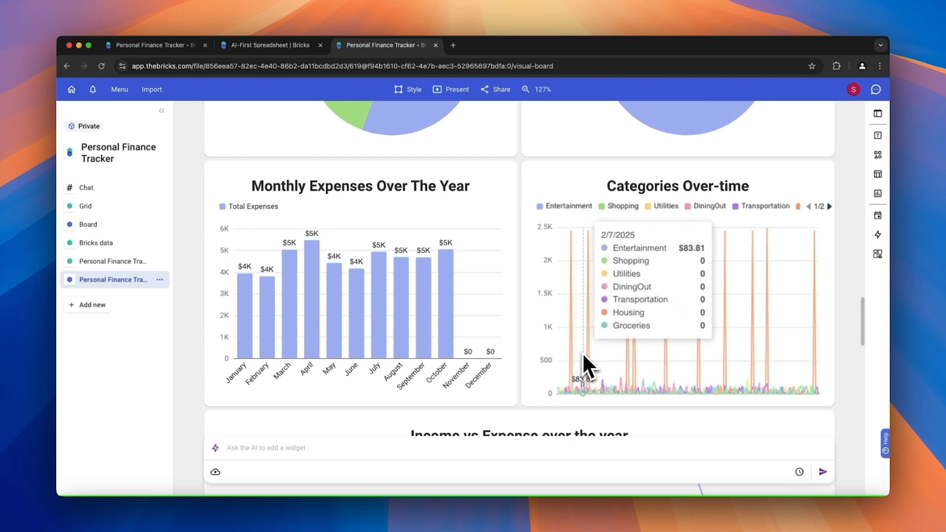
{"action": "mouse_move", "coordinate": [629, 367]}
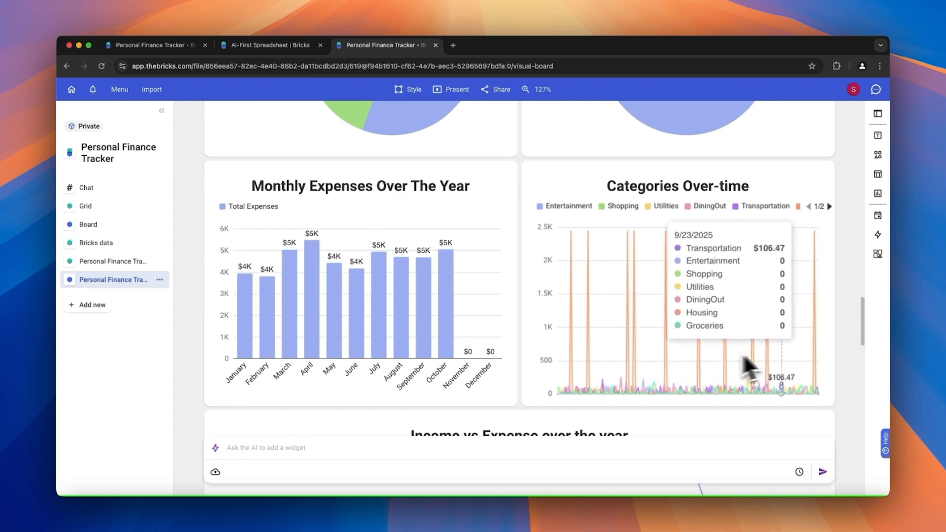
{"action": "mouse_move", "coordinate": [750, 346]}
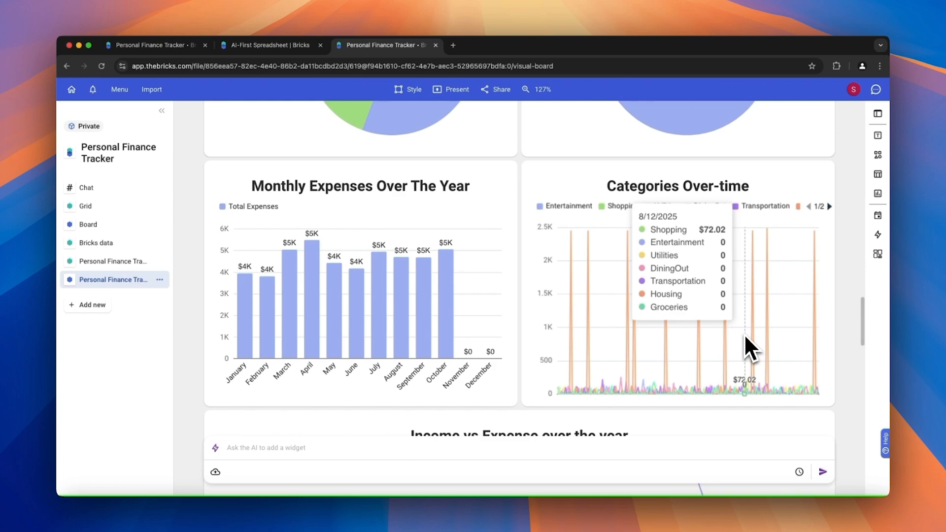
{"action": "scroll", "scroll_direction": "down", "scroll_amount": 3}
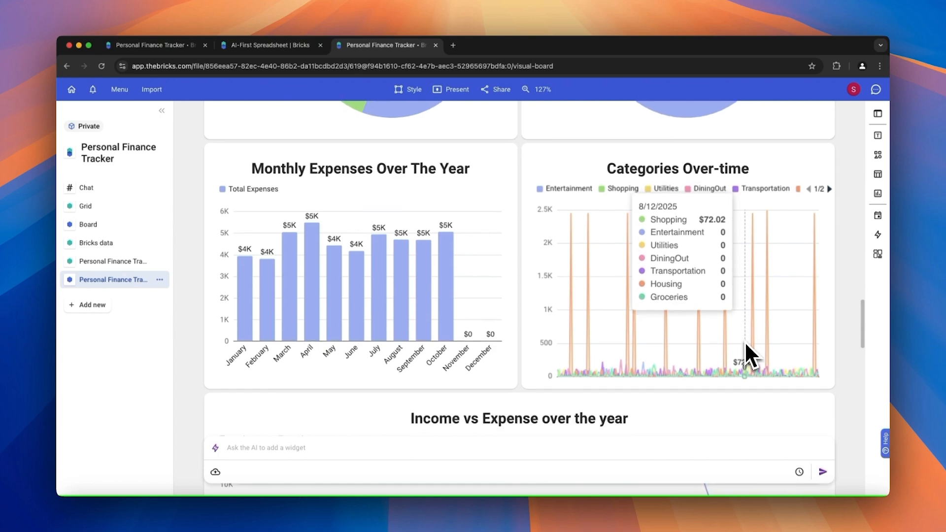
{"action": "scroll", "scroll_direction": "down", "scroll_amount": 3}
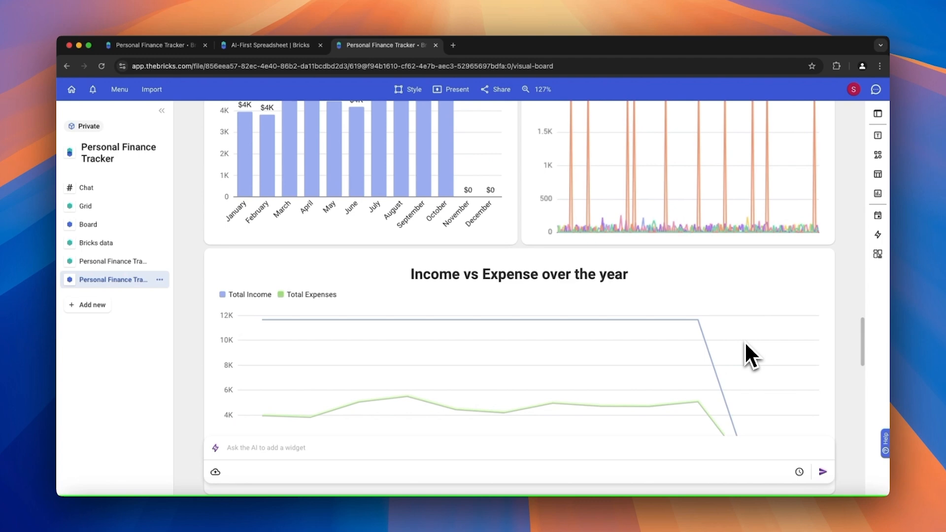
{"action": "scroll", "scroll_direction": "down", "scroll_amount": 3}
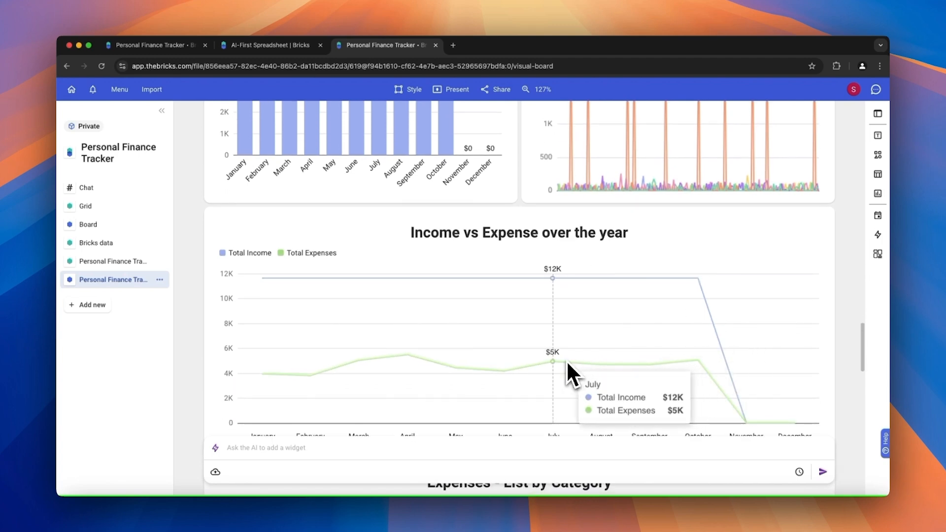
{"action": "mouse_move", "coordinate": [601, 375]}
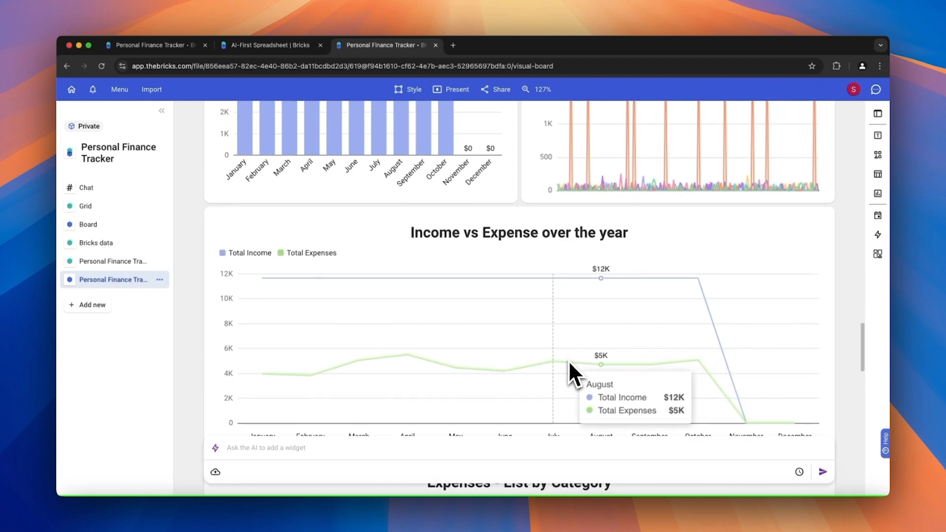
{"action": "mouse_move", "coordinate": [616, 380]}
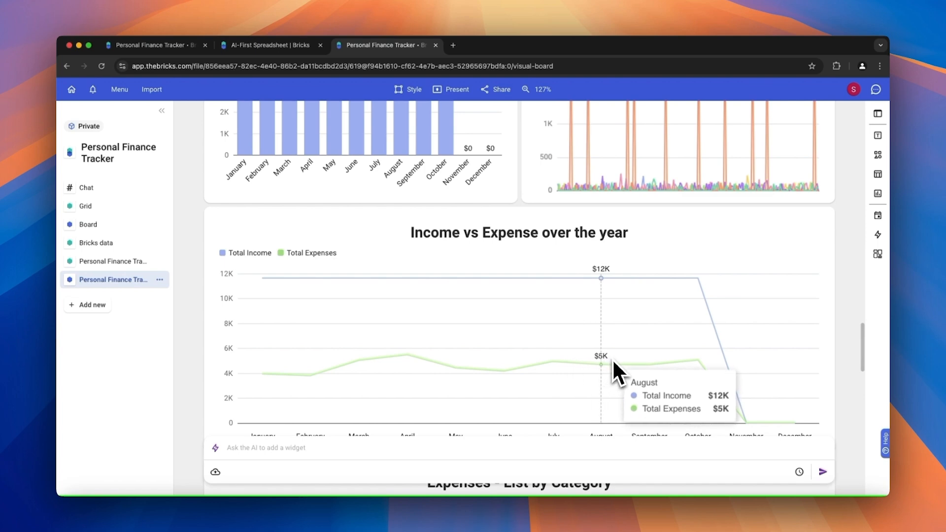
{"action": "scroll", "scroll_direction": "down", "scroll_amount": 3}
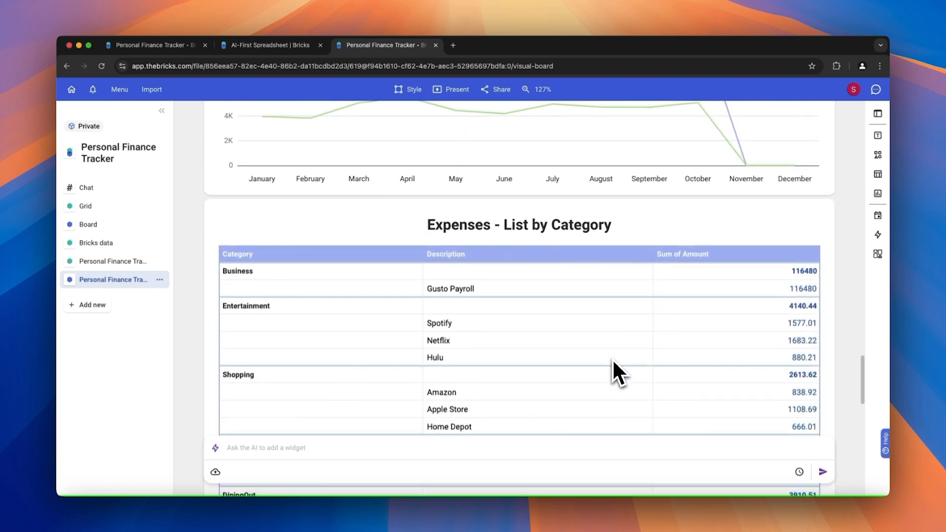
{"action": "scroll", "scroll_direction": "down", "scroll_amount": 3}
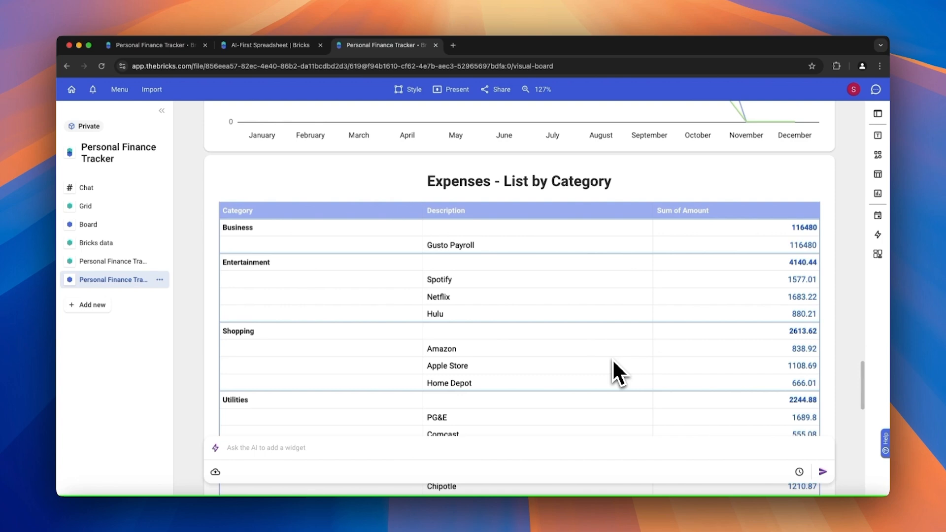
{"action": "scroll", "scroll_direction": "down", "scroll_amount": 3}
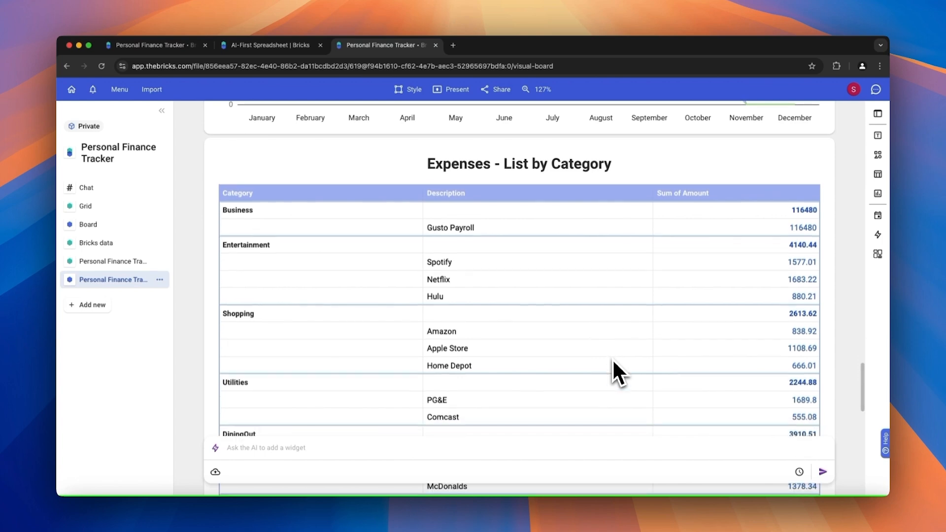
{"action": "scroll", "scroll_direction": "down", "scroll_amount": 3}
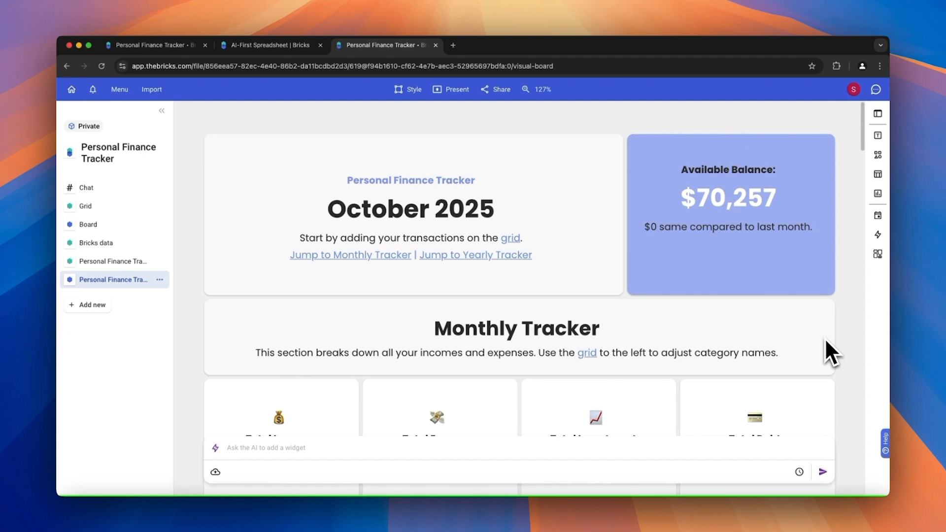
{"action": "mouse_move", "coordinate": [565, 418]}
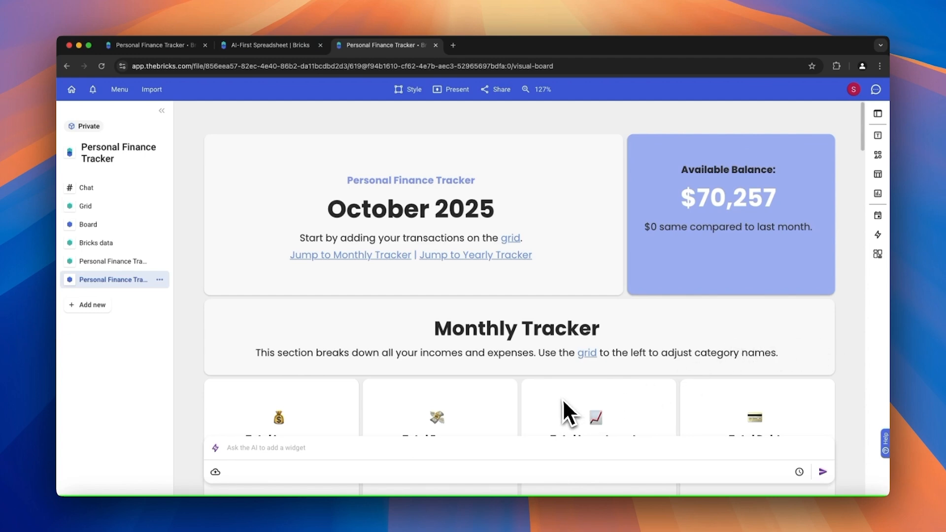
{"action": "mouse_move", "coordinate": [518, 398]}
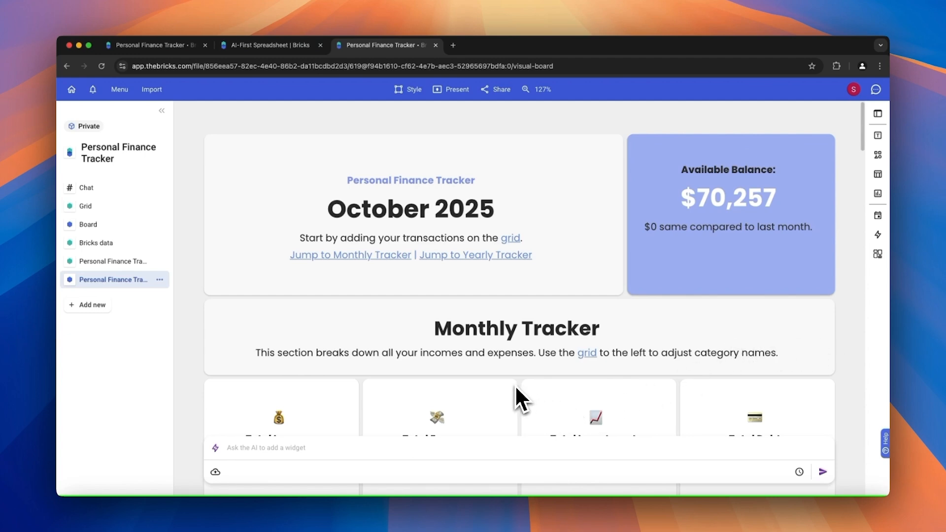
{"action": "mouse_move", "coordinate": [503, 402]}
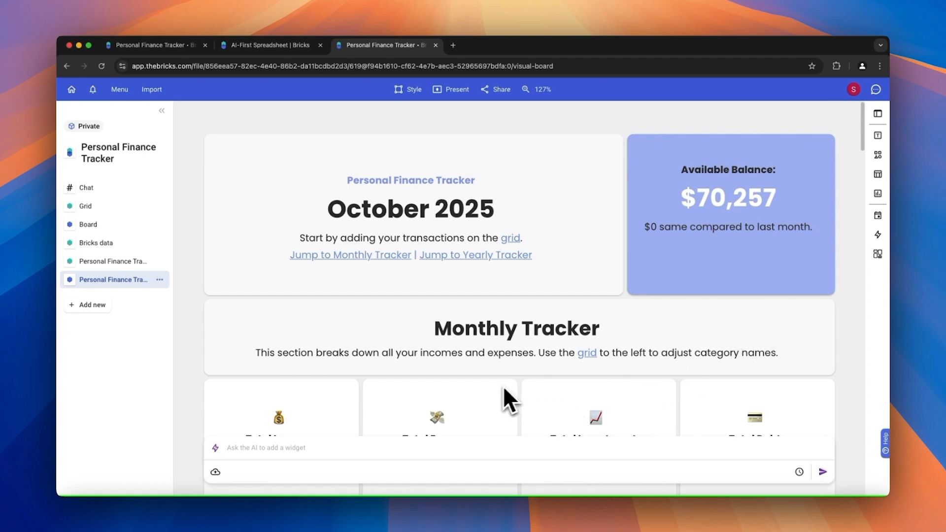
{"action": "mouse_move", "coordinate": [477, 404]}
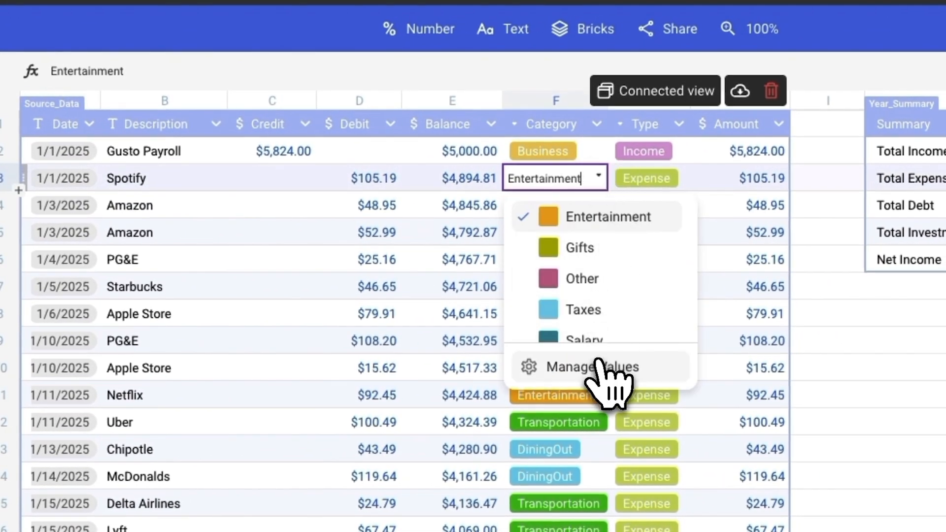
Step: Open the Category column's tag options and start editing the Business tag
{"action": "left_click", "coordinate": [588, 367]}
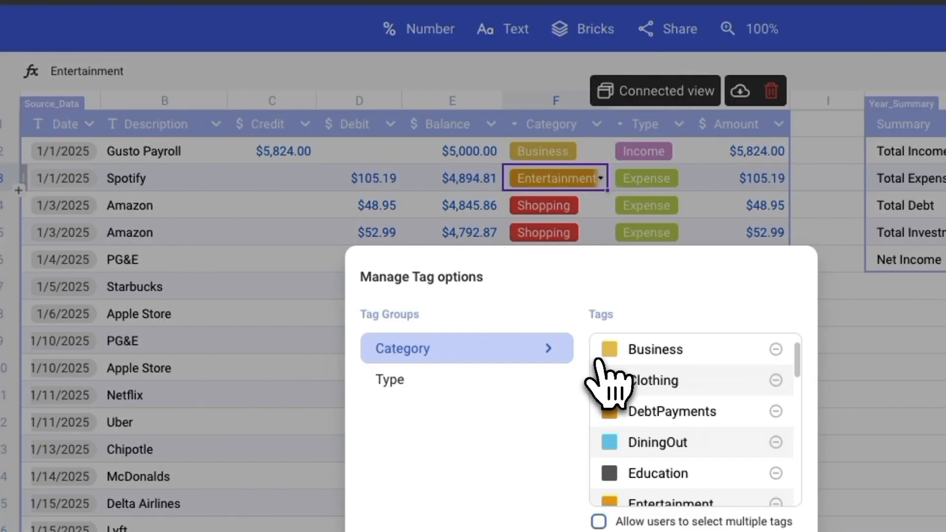
{"action": "double_click", "coordinate": [655, 349]}
{"action": "type", "text": "Other"}
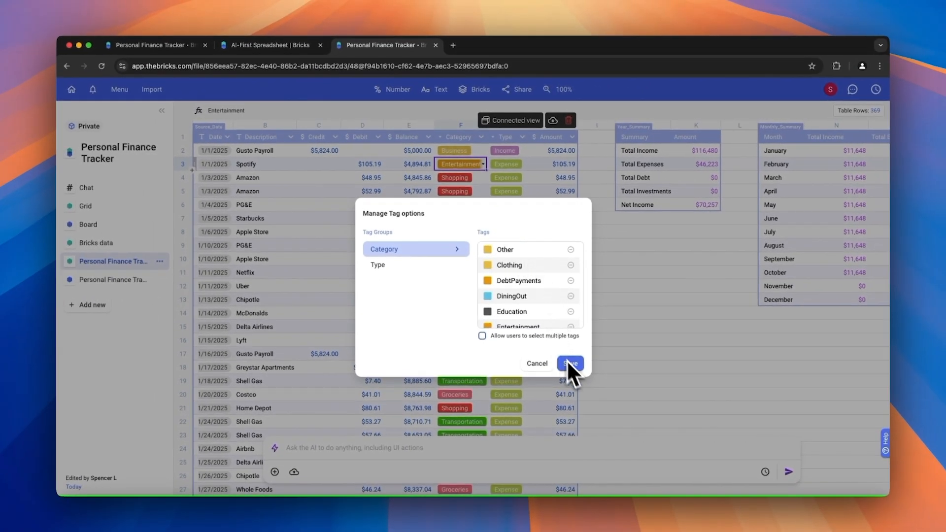
{"action": "mouse_move", "coordinate": [548, 376]}
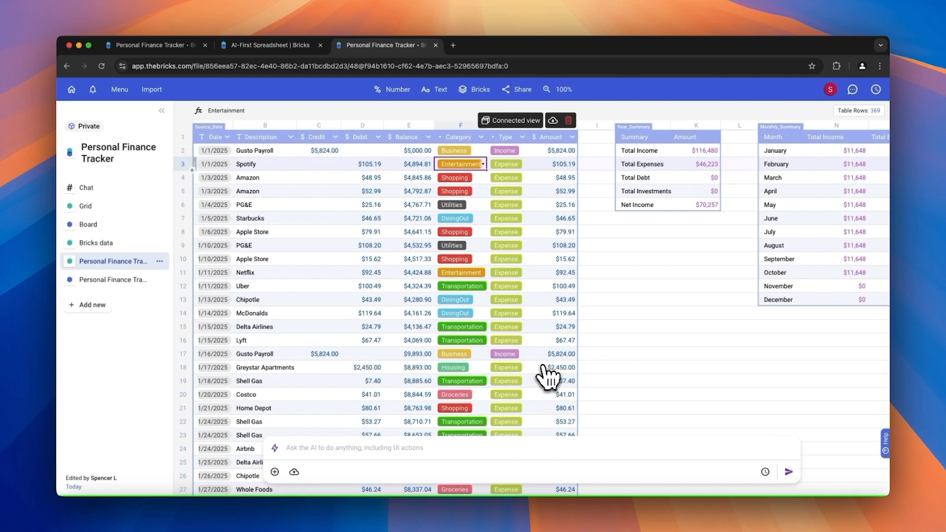
{"action": "mouse_move", "coordinate": [539, 370]}
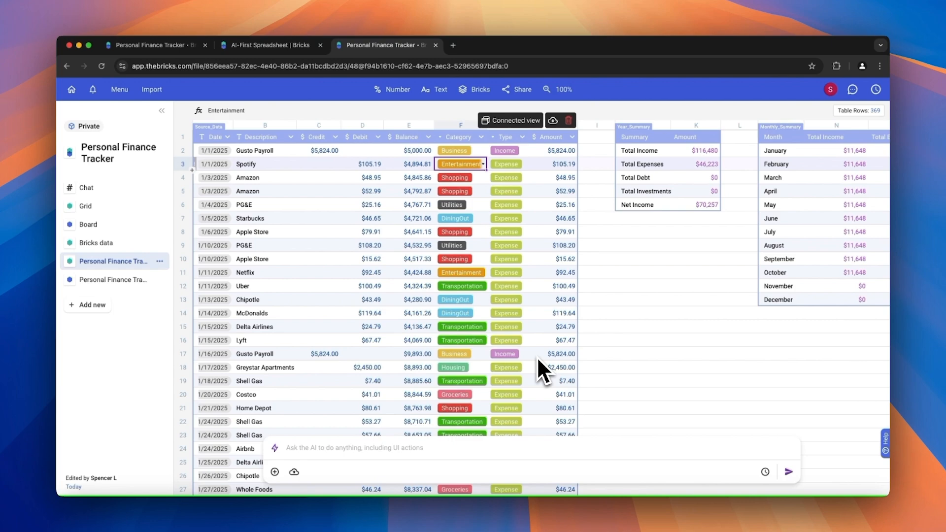
{"action": "mouse_move", "coordinate": [540, 357]}
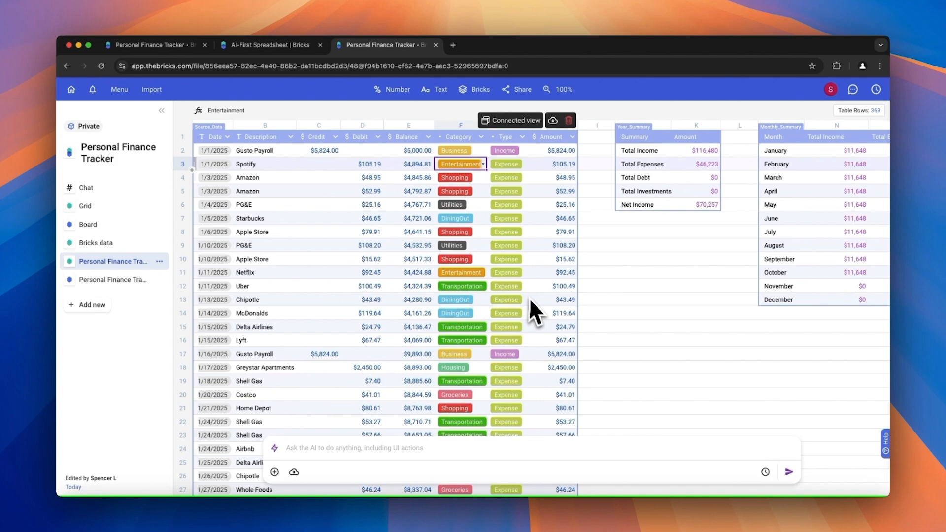
{"action": "mouse_move", "coordinate": [466, 482]}
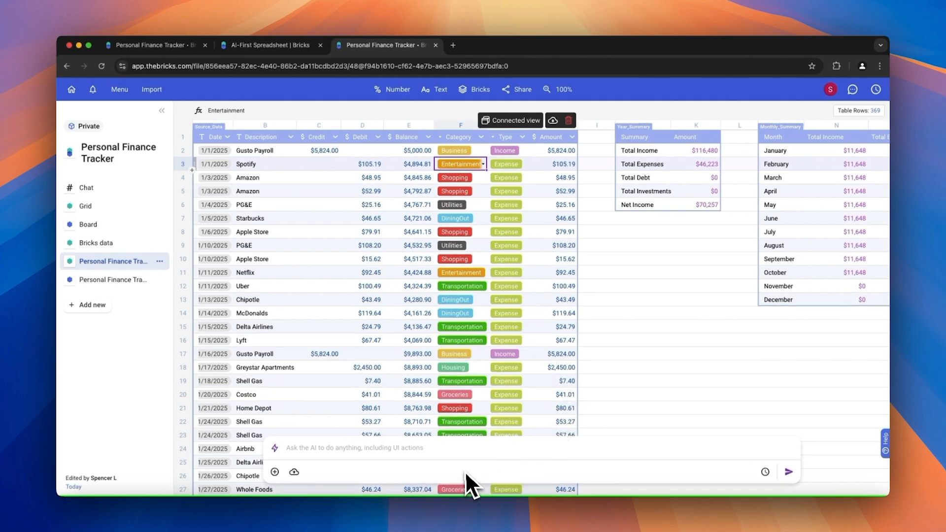
Step: Ask the AI bar to change the DiningOut category to Food
{"action": "type", "text": "Update the category \"DiningOut\" to \"Food\""}
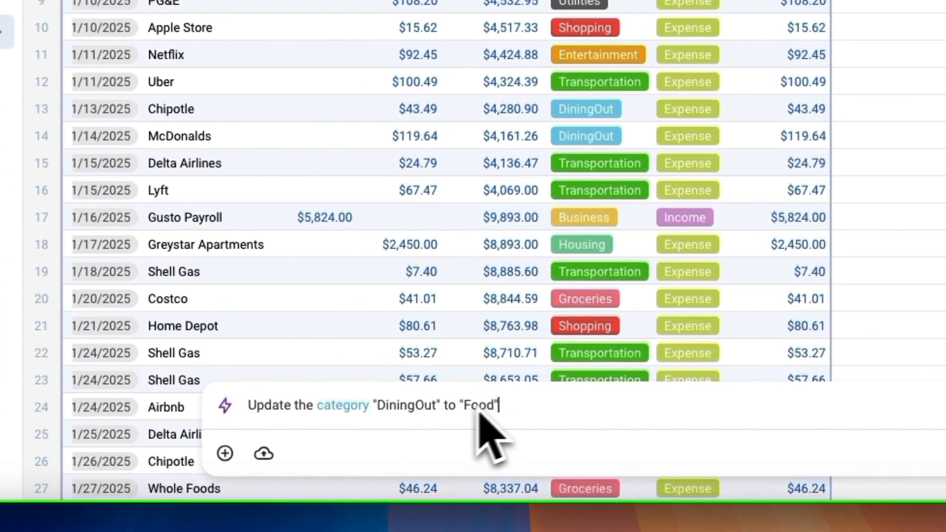
{"action": "mouse_move", "coordinate": [447, 428]}
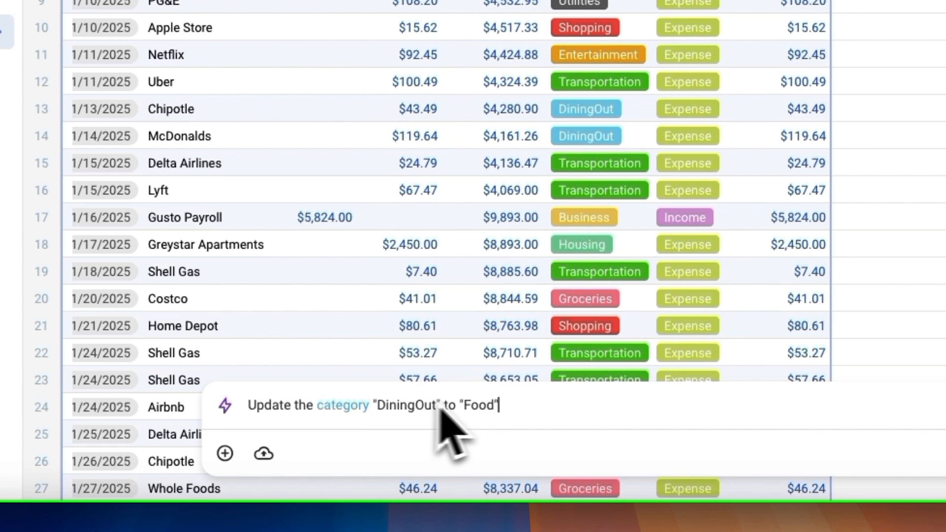
{"action": "mouse_move", "coordinate": [384, 446]}
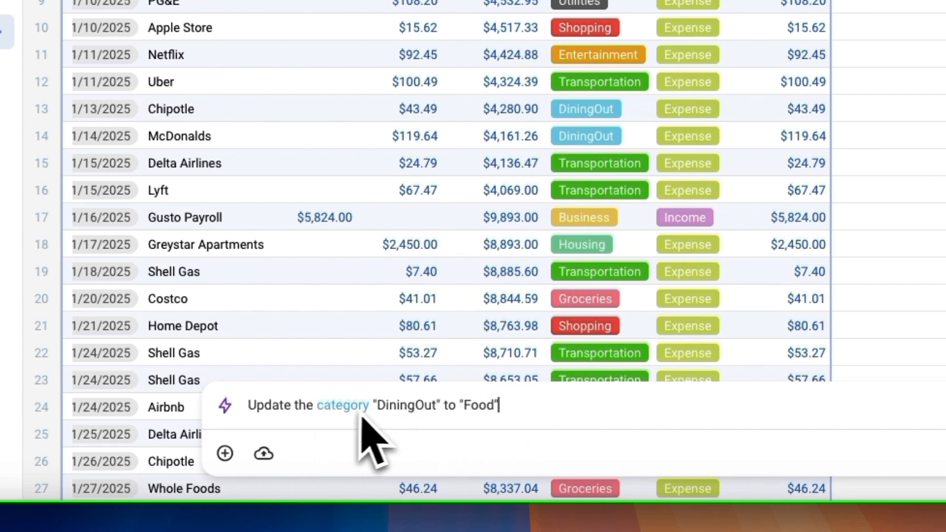
{"action": "mouse_move", "coordinate": [332, 435]}
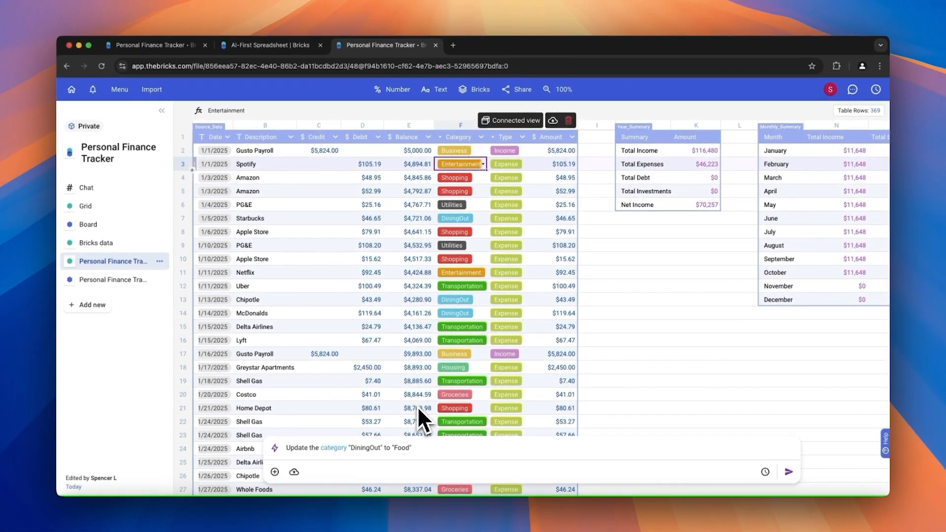
{"action": "left_click", "coordinate": [788, 471]}
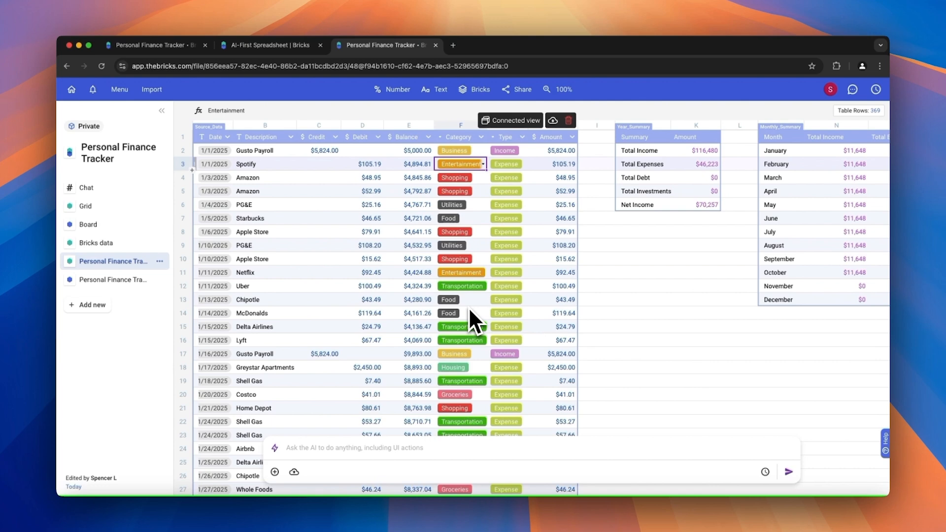
{"action": "left_click", "coordinate": [265, 150]}
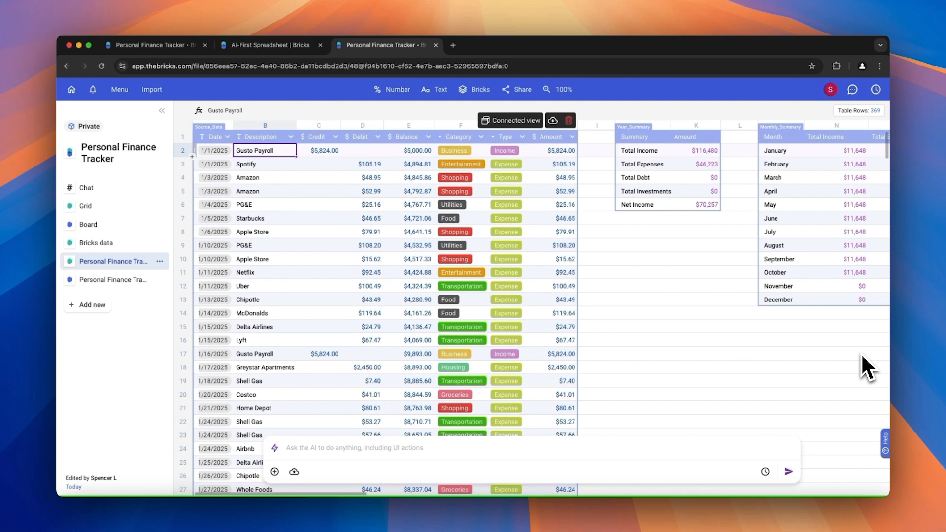
{"action": "mouse_move", "coordinate": [282, 338]}
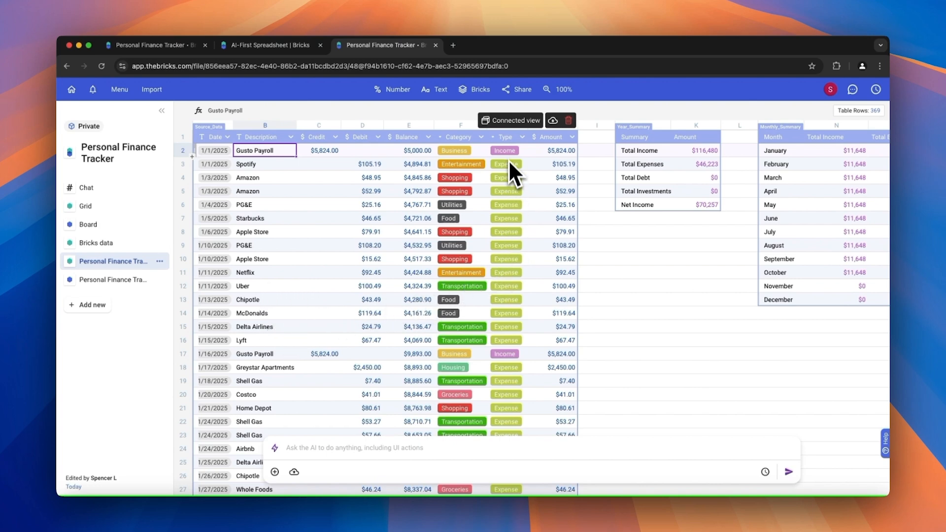
{"action": "mouse_move", "coordinate": [478, 198]}
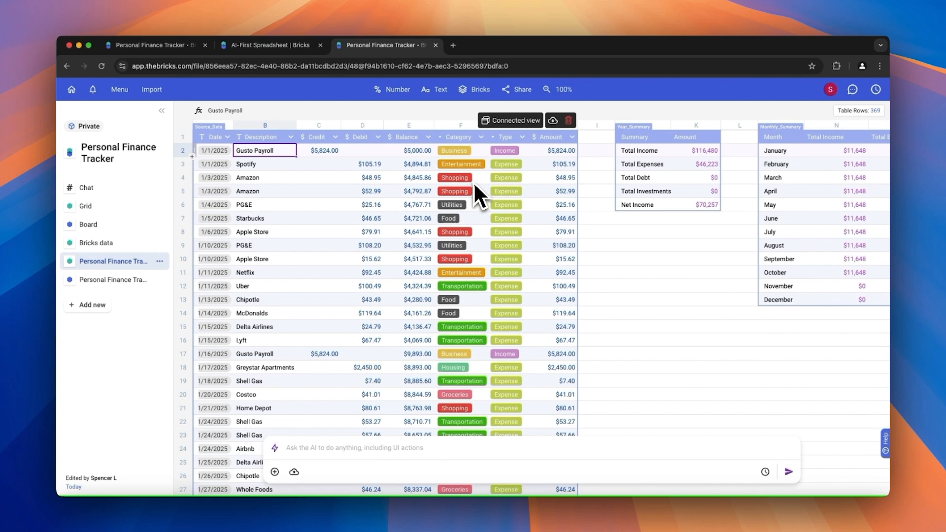
{"action": "mouse_move", "coordinate": [478, 267]}
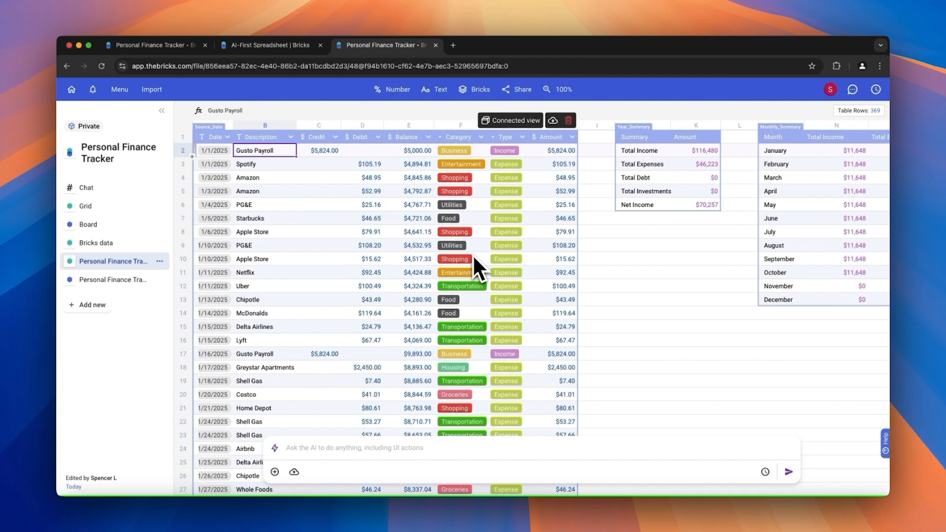
{"action": "scroll", "scroll_direction": "right", "scroll_amount": 3}
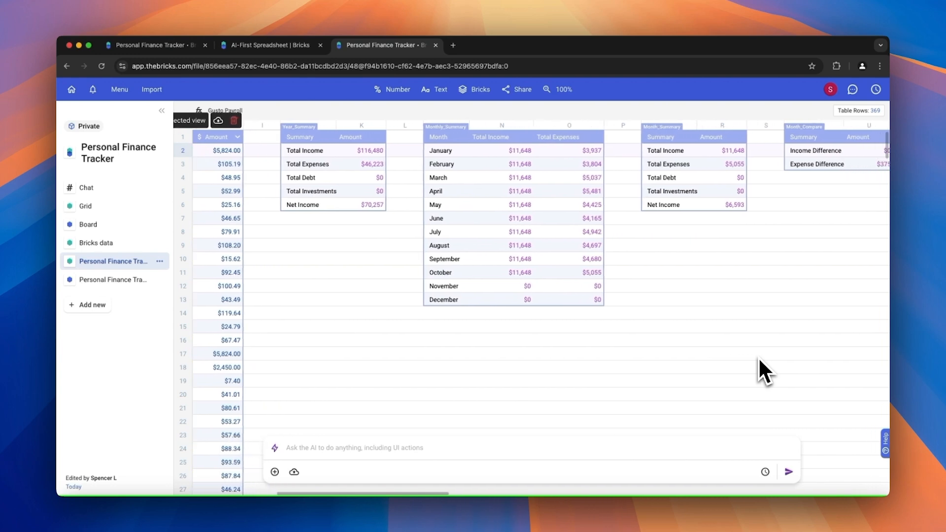
{"action": "scroll", "scroll_direction": "right", "scroll_amount": 3}
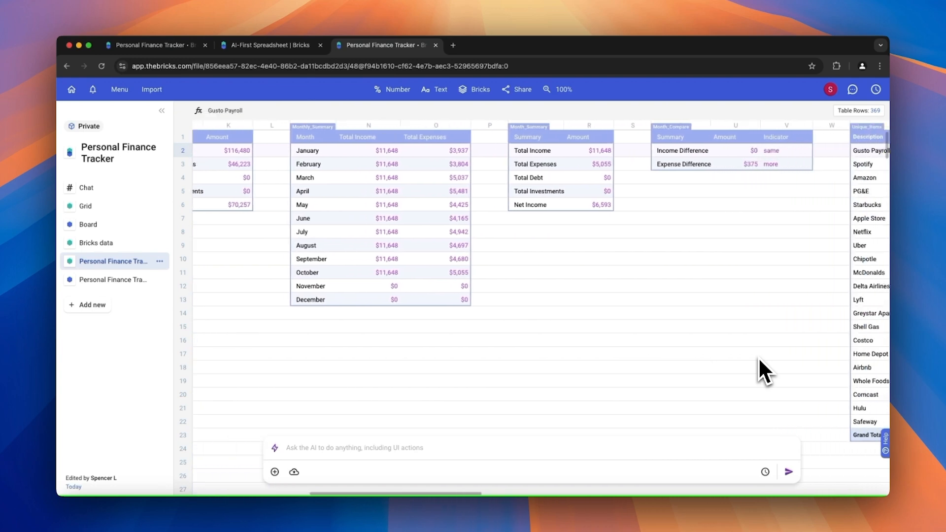
{"action": "scroll", "scroll_direction": "right", "scroll_amount": 3}
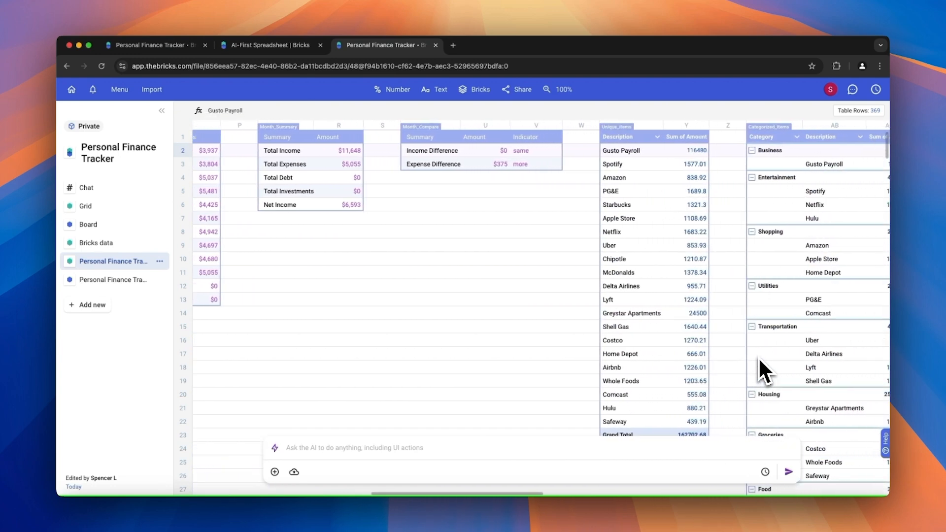
{"action": "mouse_move", "coordinate": [663, 360]}
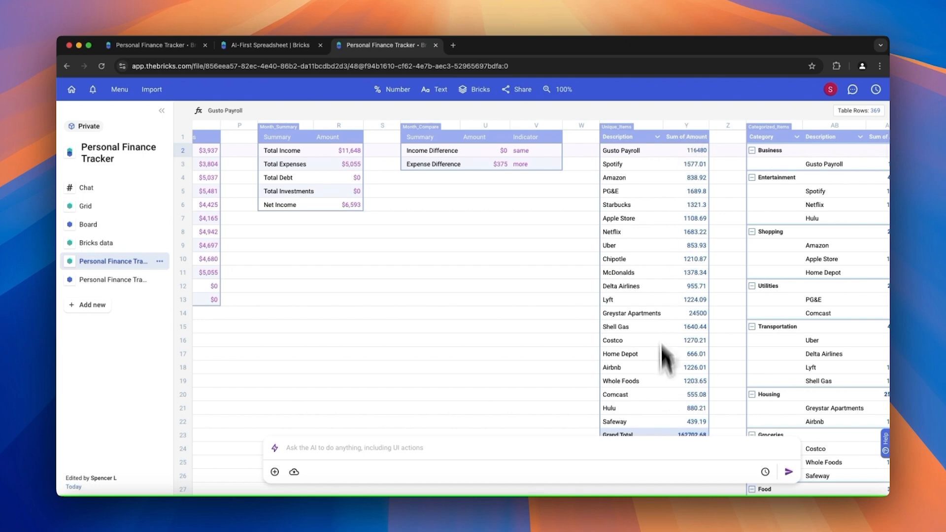
{"action": "mouse_move", "coordinate": [659, 413]}
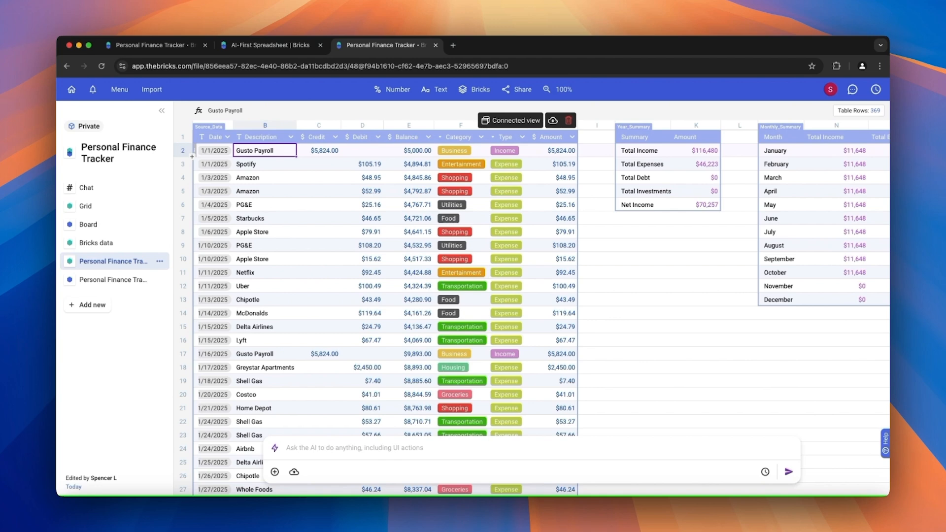
{"action": "mouse_move", "coordinate": [616, 336]}
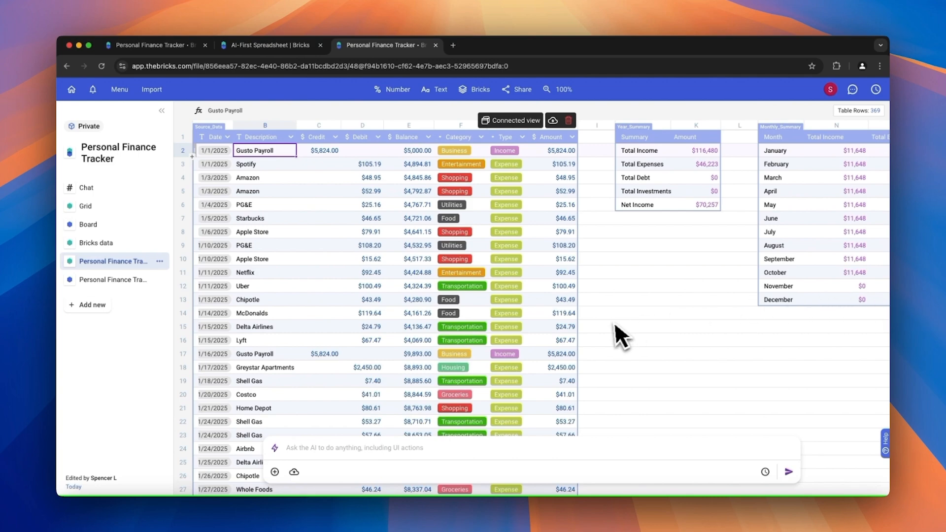
{"action": "mouse_move", "coordinate": [517, 394]}
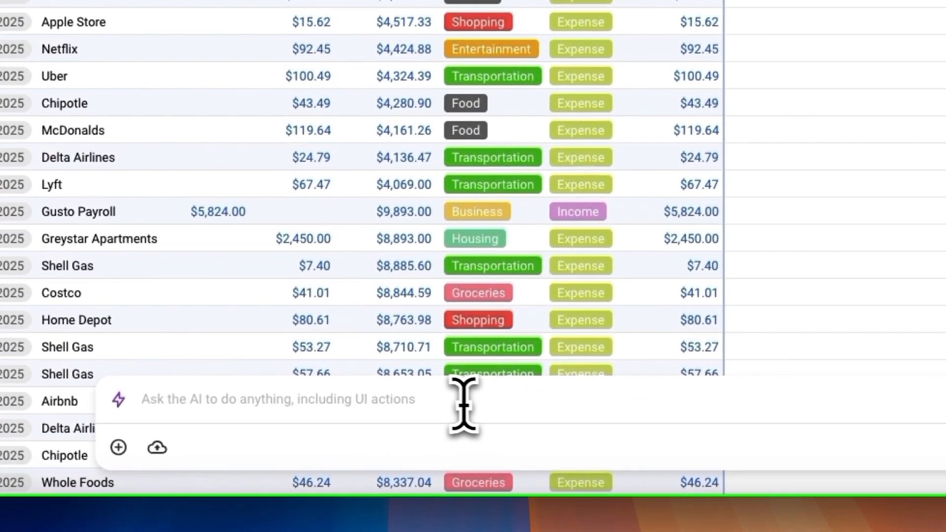
{"action": "mouse_move", "coordinate": [431, 405]}
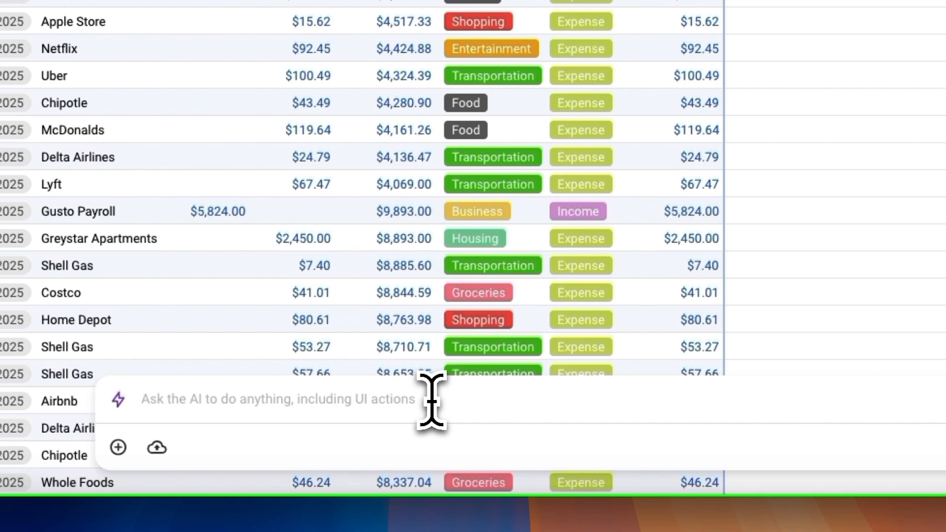
{"action": "mouse_move", "coordinate": [396, 401]}
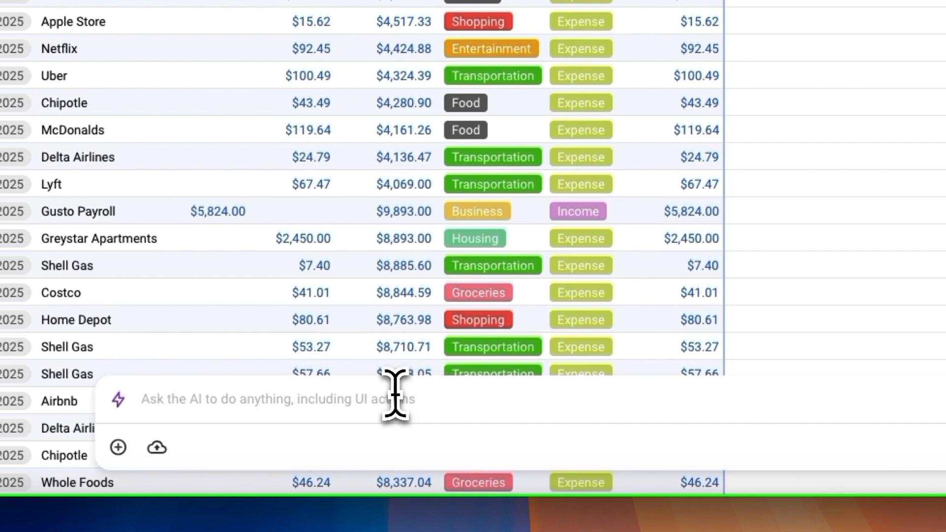
Step: Ask the AI to create a bar chart showing expenses by category
{"action": "type", "text": "create a bar chart showing expenses by category"}
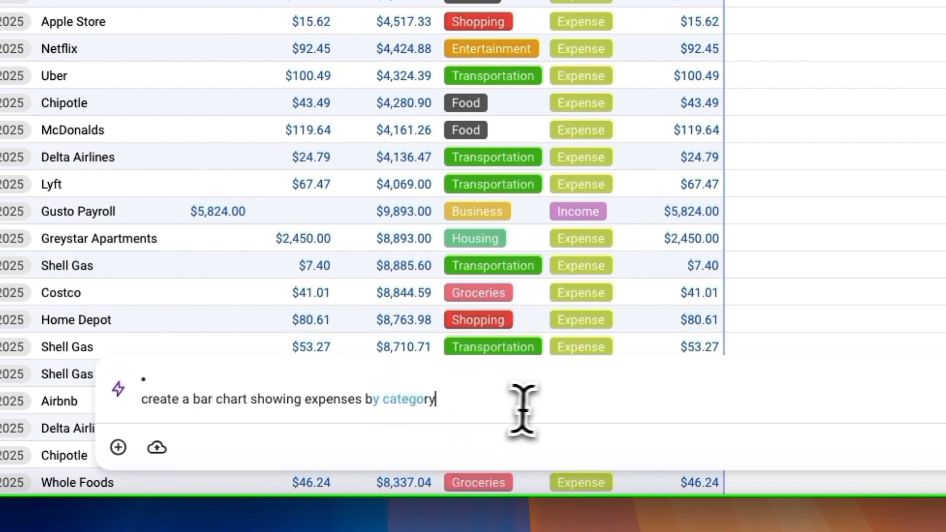
{"action": "mouse_move", "coordinate": [551, 412]}
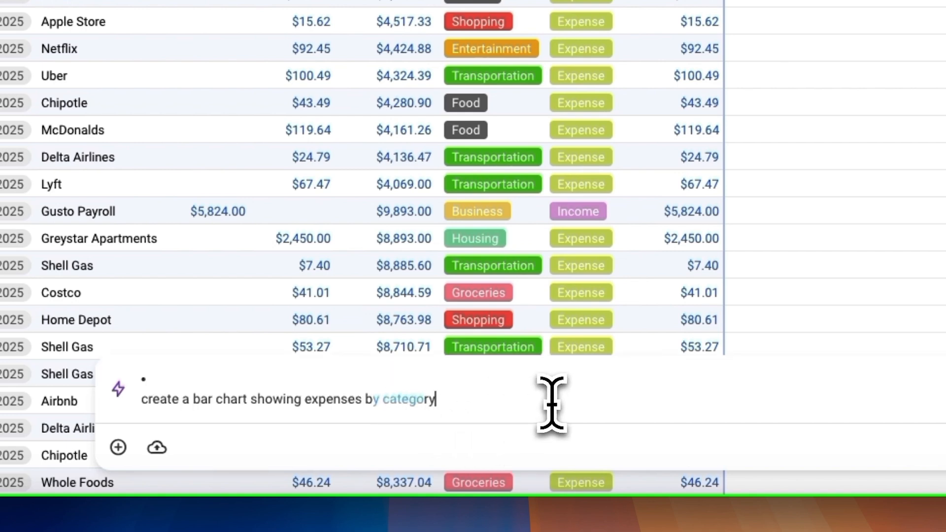
{"action": "key", "text": "Enter"}
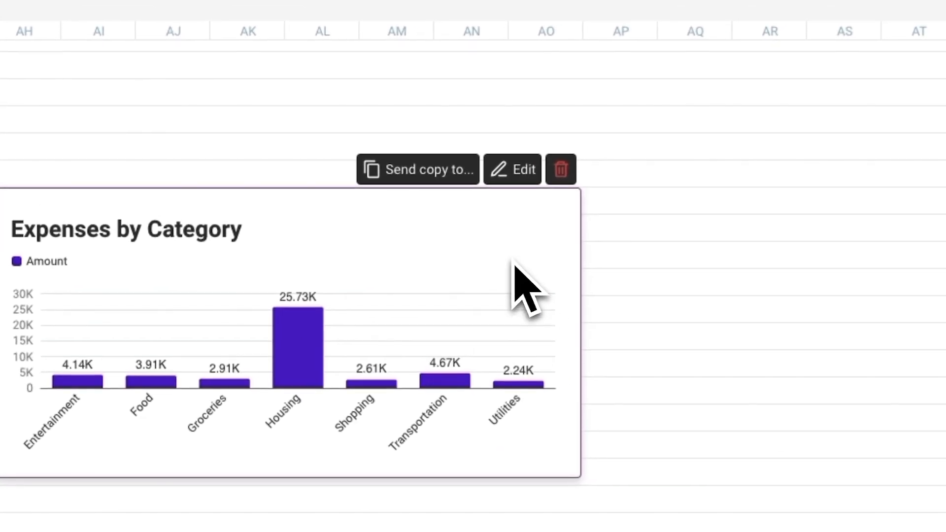
{"action": "mouse_move", "coordinate": [514, 265]}
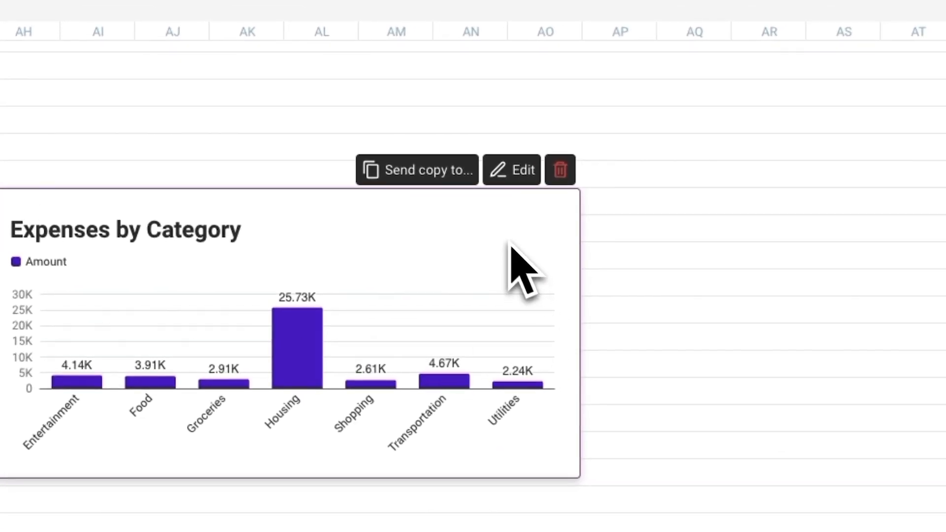
{"action": "mouse_move", "coordinate": [428, 187]}
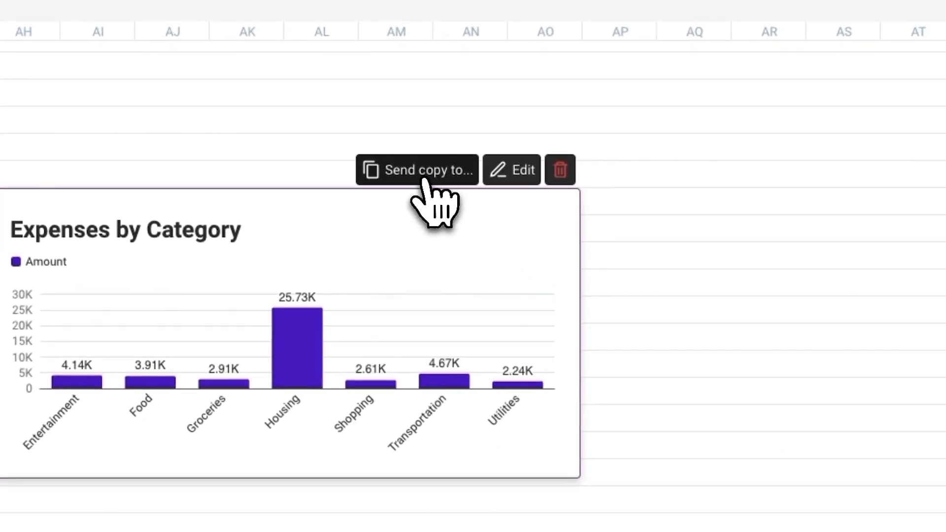
Step: Send a copy of the Expenses by Category chart to the Personal Finance Tracker board
{"action": "left_click", "coordinate": [417, 170]}
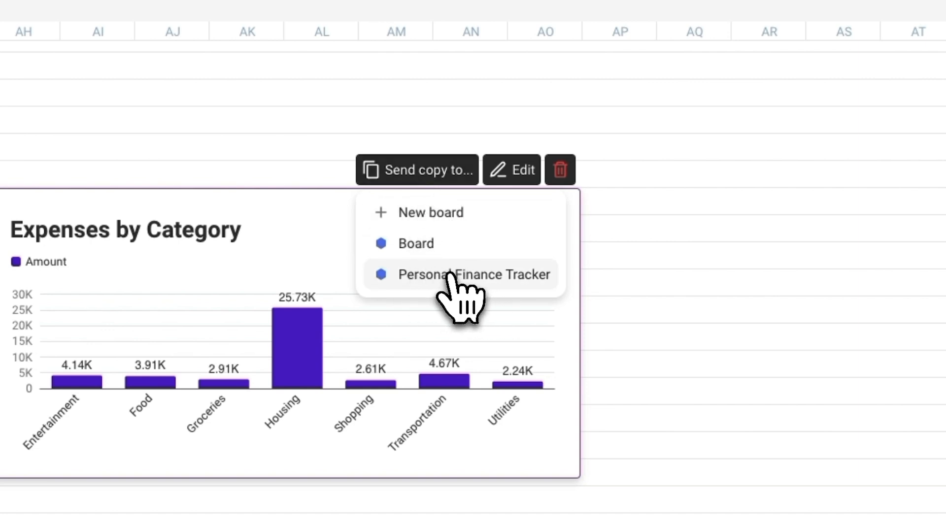
{"action": "left_click", "coordinate": [473, 274]}
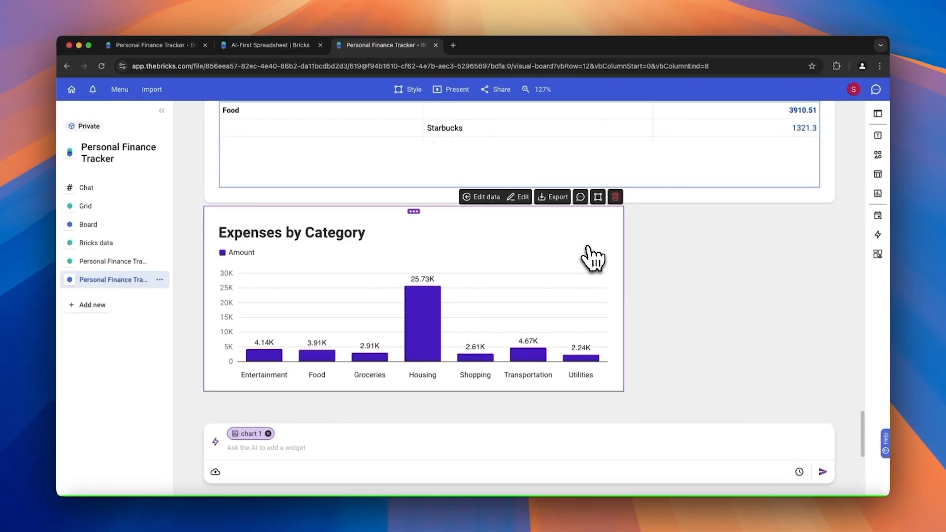
{"action": "mouse_move", "coordinate": [589, 250]}
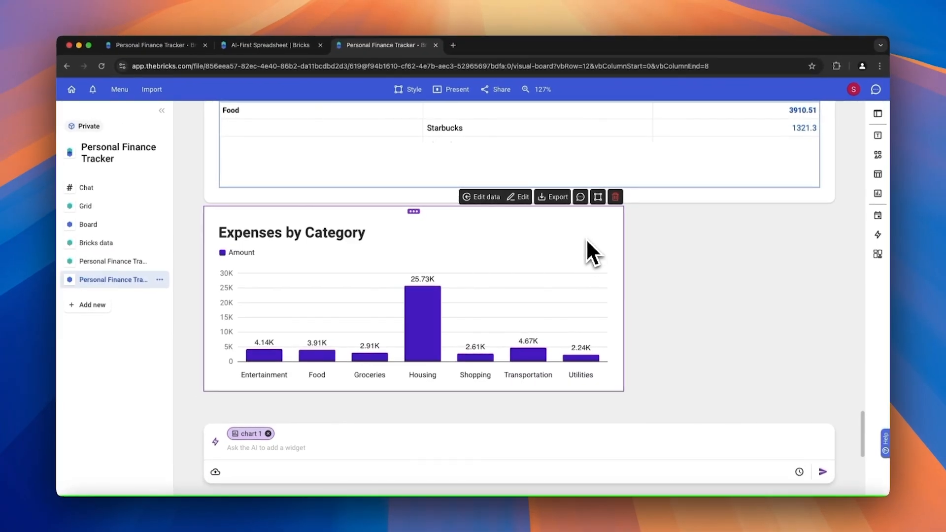
{"action": "scroll", "scroll_direction": "down", "scroll_amount": 3}
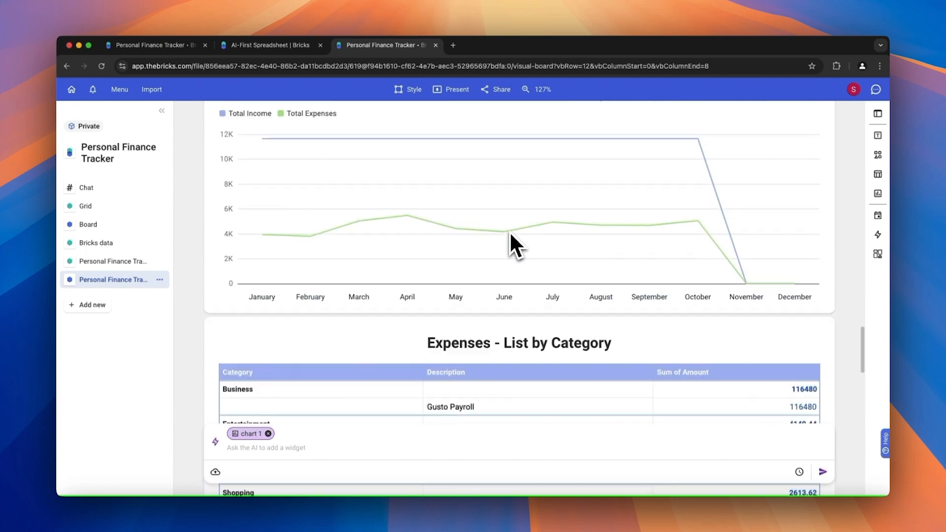
{"action": "scroll", "scroll_direction": "down", "scroll_amount": 3}
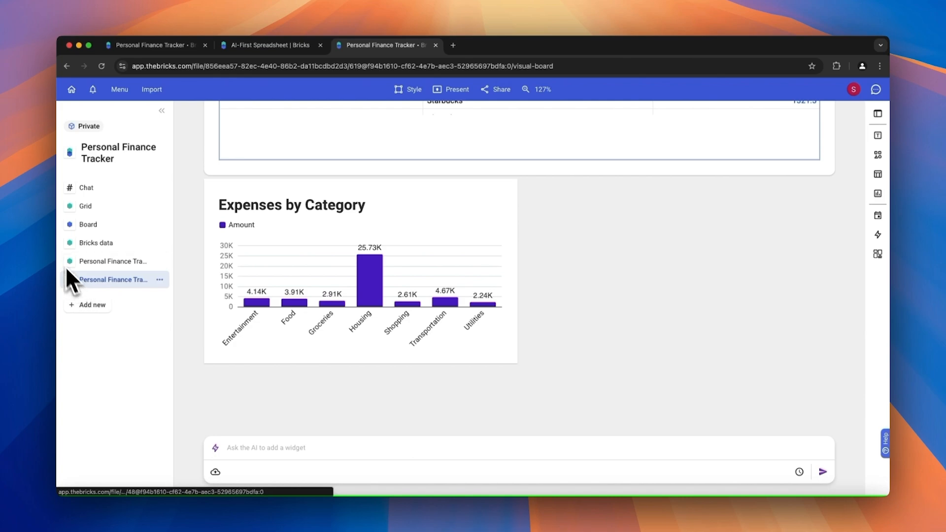
Step: Create a bar chart from the Year_Summary totals range J1:K6
{"action": "left_click", "coordinate": [113, 279]}
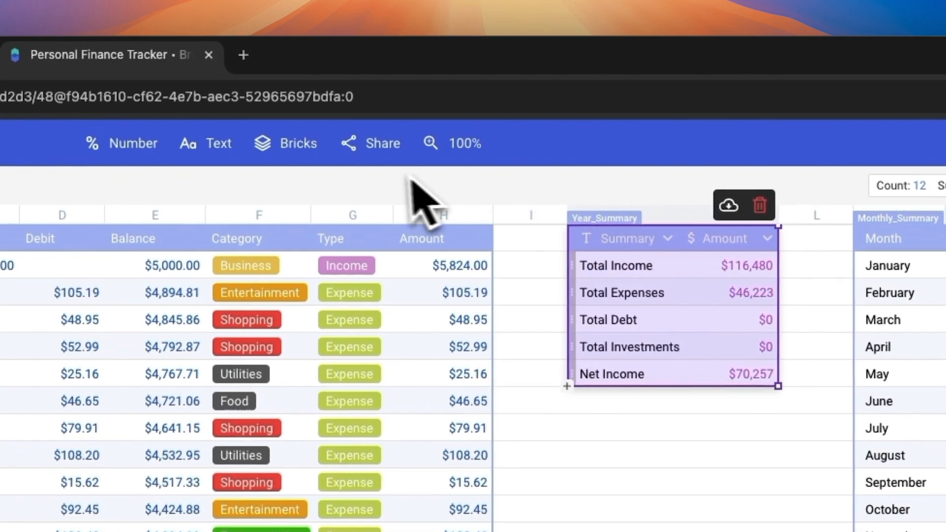
{"action": "left_click", "coordinate": [298, 143]}
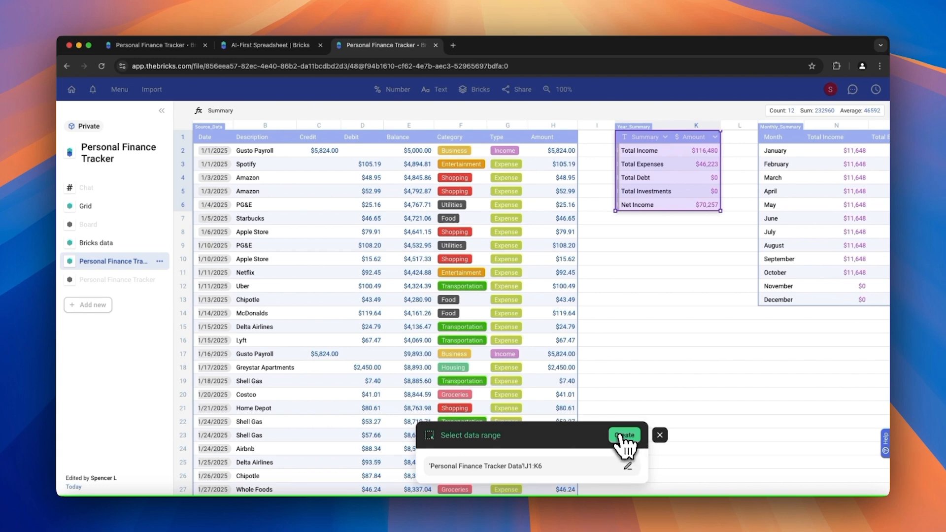
{"action": "left_click", "coordinate": [624, 435]}
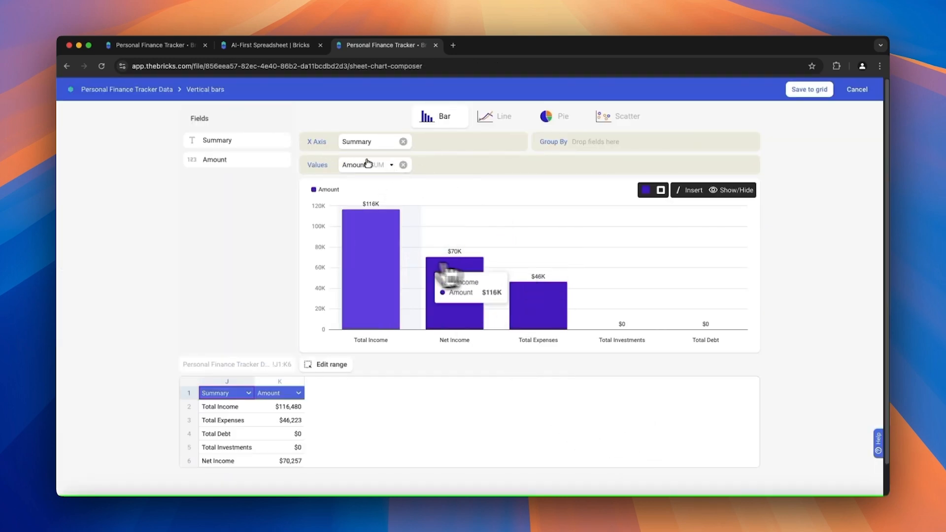
{"action": "mouse_move", "coordinate": [675, 308]}
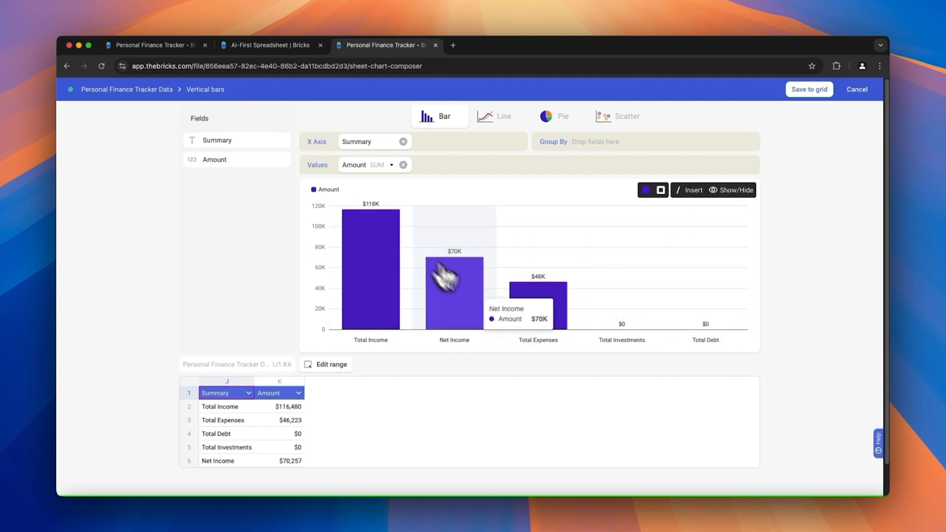
Step: Preview the year totals as a line chart, revert to bars, and save to the grid
{"action": "left_click", "coordinate": [500, 116]}
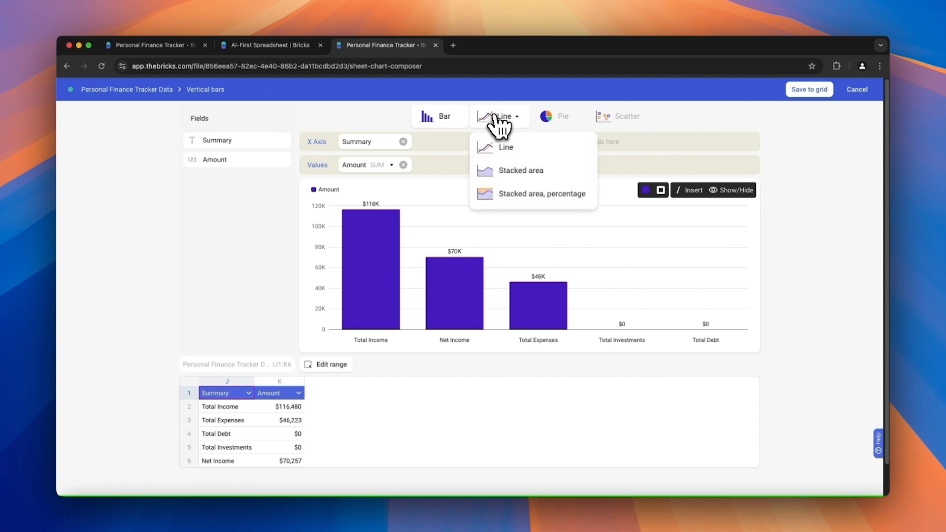
{"action": "left_click", "coordinate": [506, 147]}
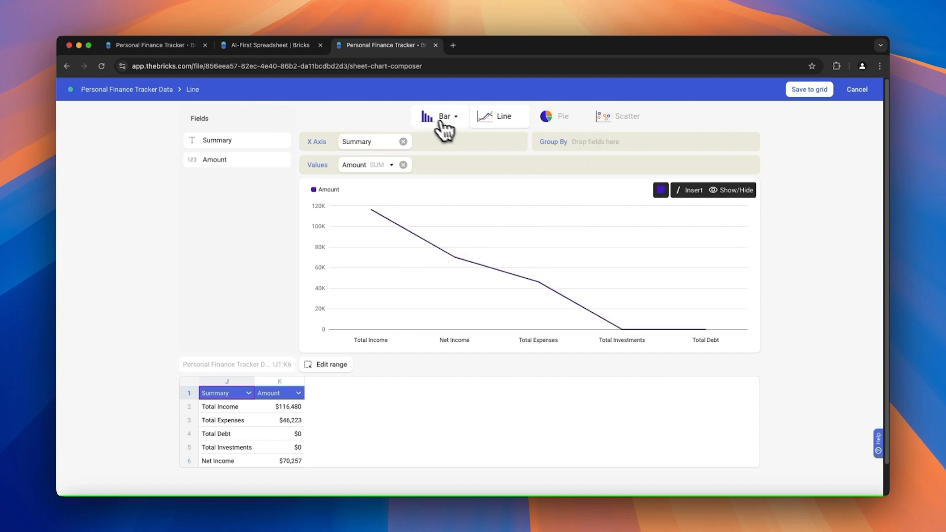
{"action": "left_click", "coordinate": [434, 116]}
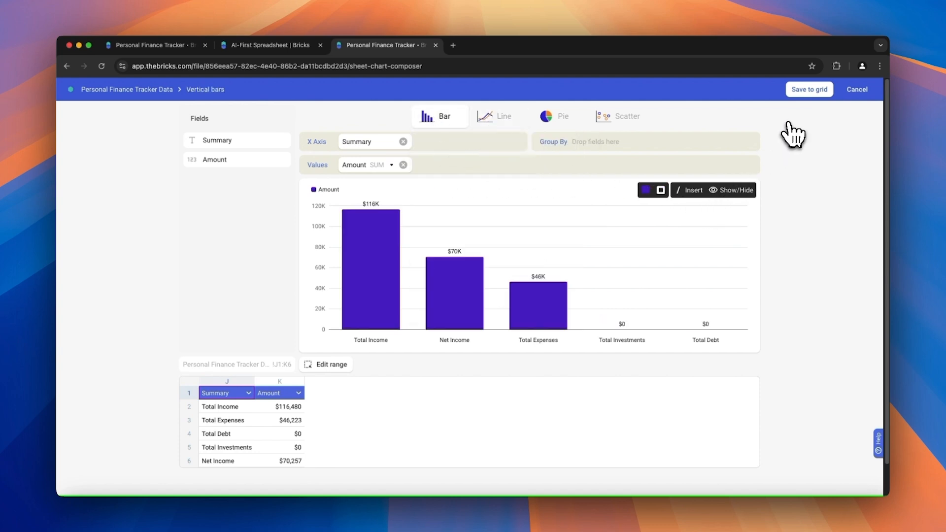
{"action": "left_click", "coordinate": [809, 89]}
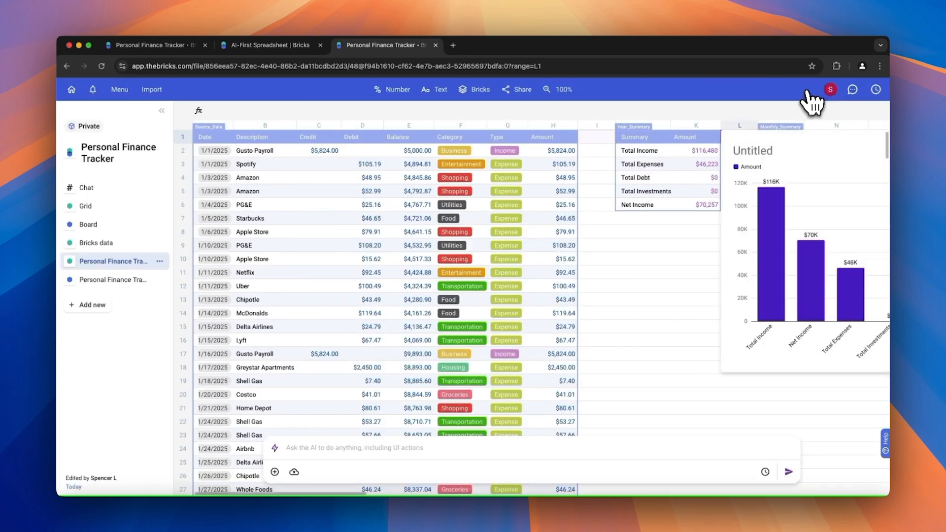
Step: Title the Total Income, Net Income and Total Expenses bar chart 'Totals'
{"action": "scroll", "scroll_direction": "right", "scroll_amount": 3}
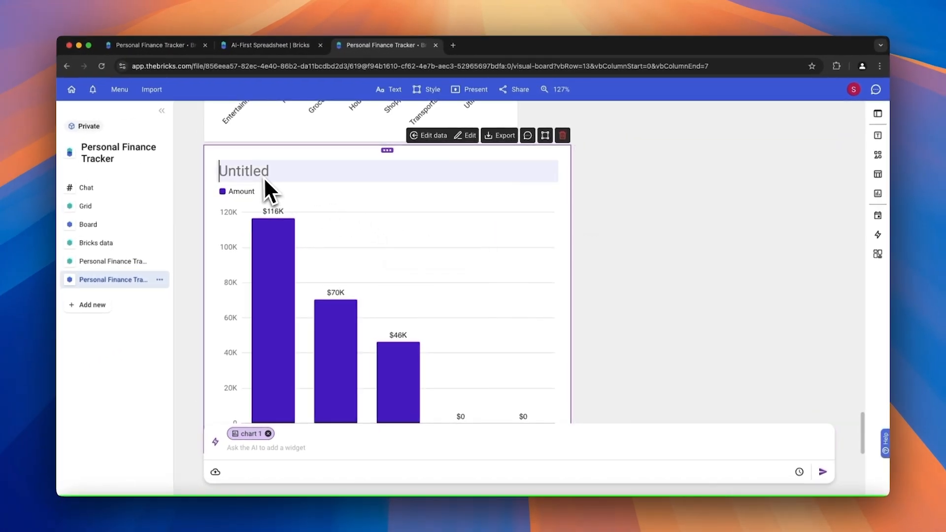
{"action": "scroll", "scroll_direction": "down", "scroll_amount": 3}
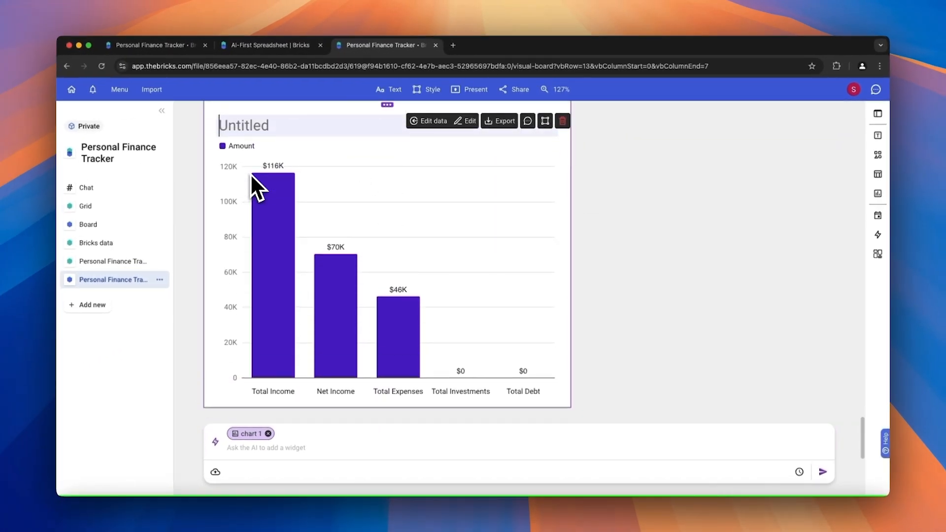
{"action": "type", "text": "Tpt"}
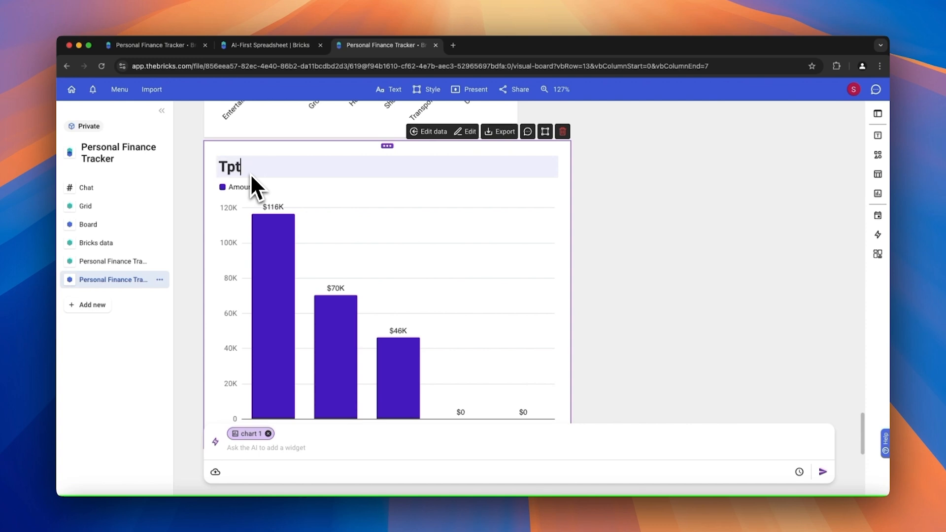
{"action": "type", "text": "Totals"}
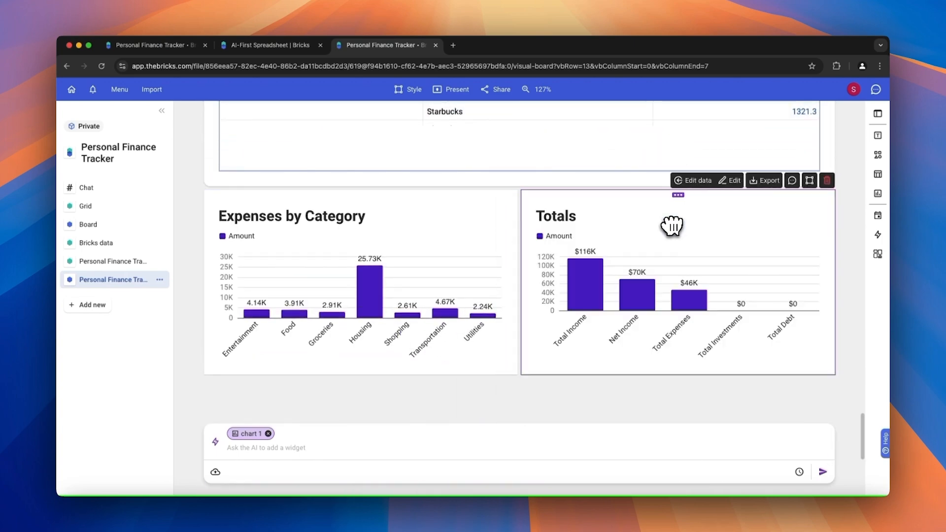
{"action": "mouse_move", "coordinate": [203, 373]}
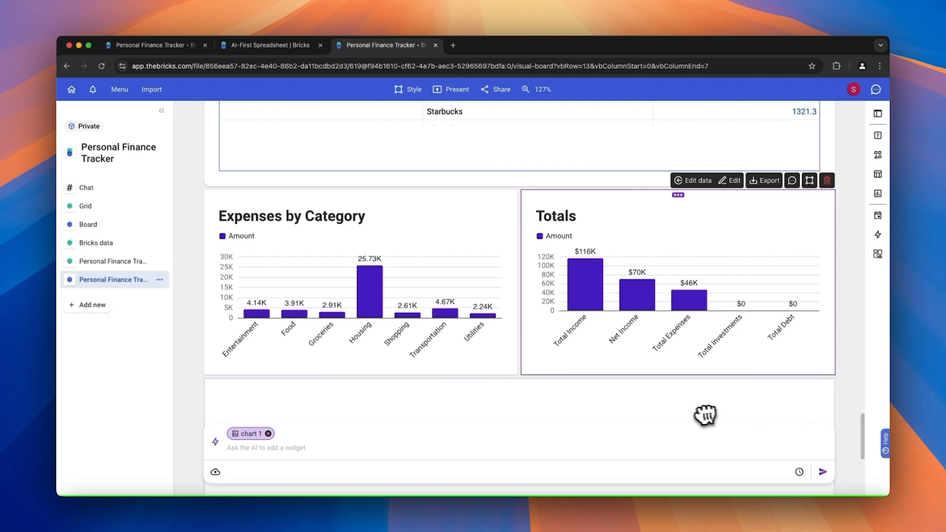
Step: Turn the empty block into a chart from the Personal Finance Tracker grid, range X1:Y23
{"action": "scroll", "scroll_direction": "down", "scroll_amount": 3}
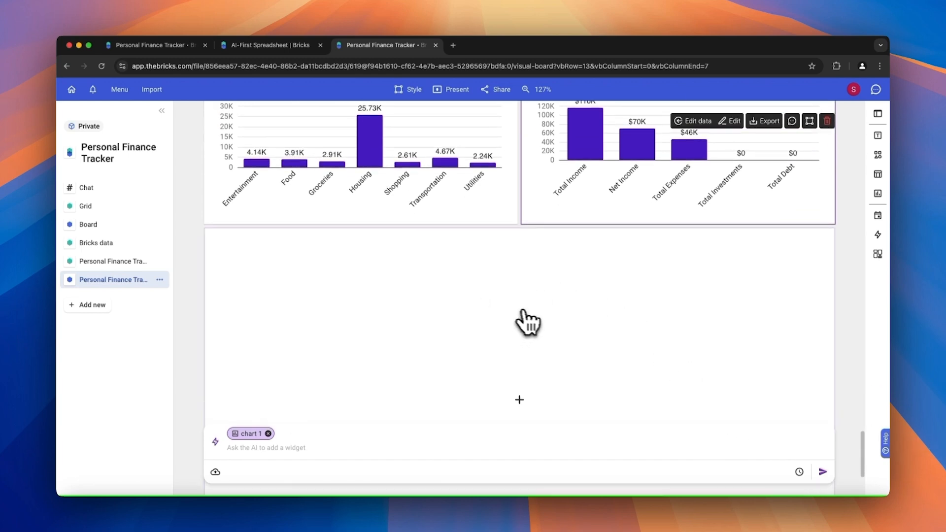
{"action": "mouse_move", "coordinate": [498, 340]}
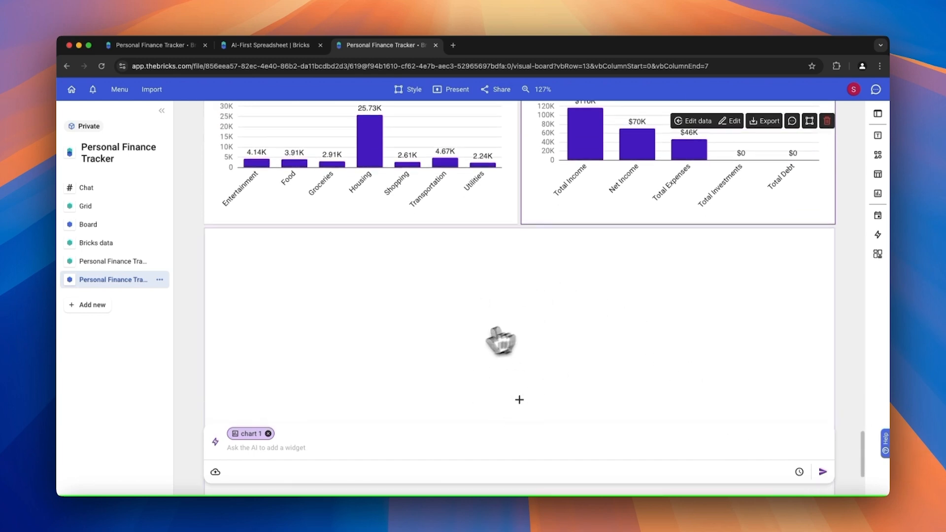
{"action": "left_click", "coordinate": [519, 400]}
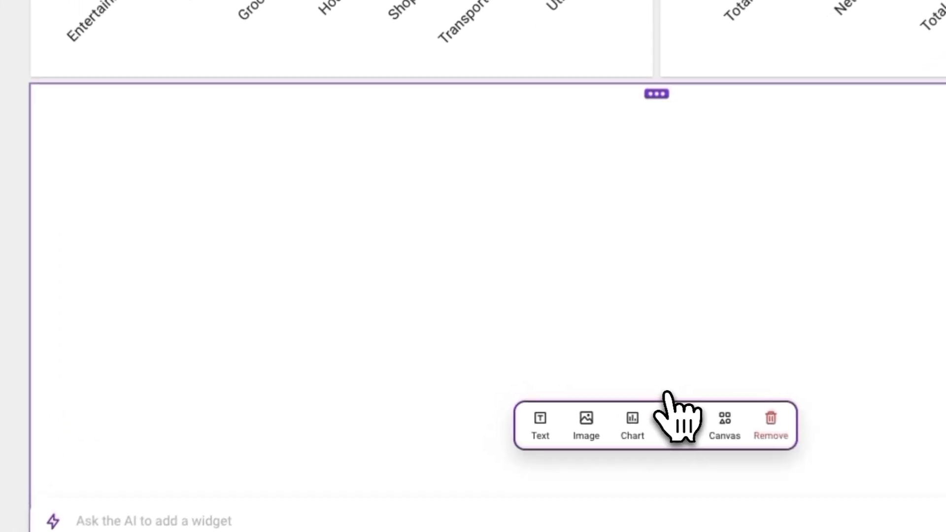
{"action": "left_click", "coordinate": [632, 422]}
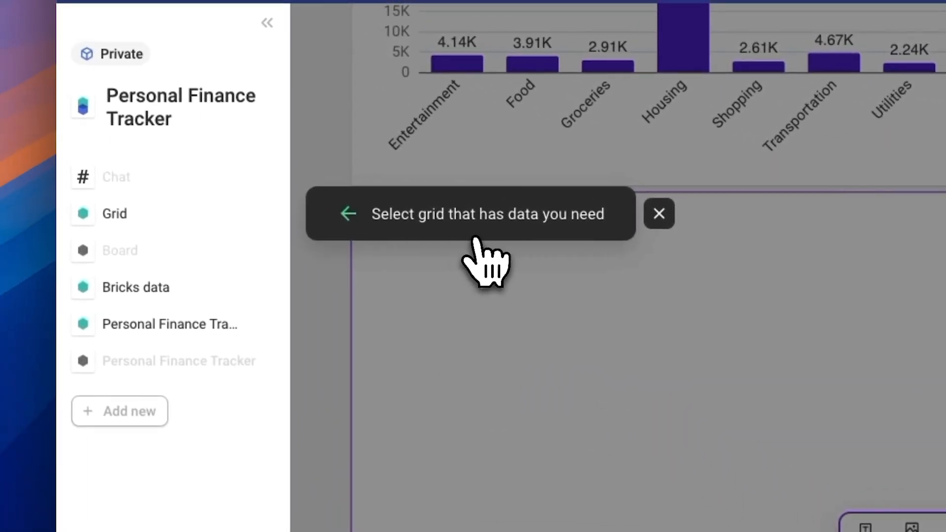
{"action": "mouse_move", "coordinate": [526, 254]}
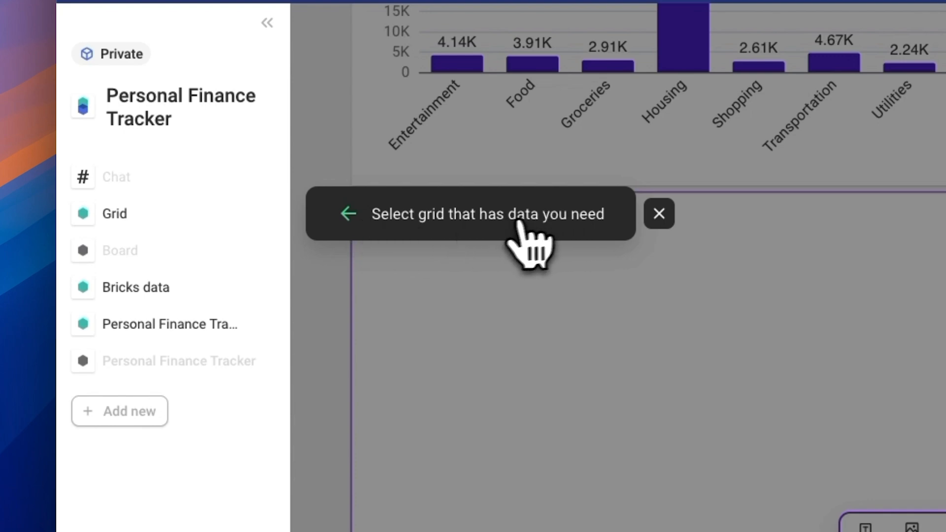
{"action": "left_click", "coordinate": [168, 321]}
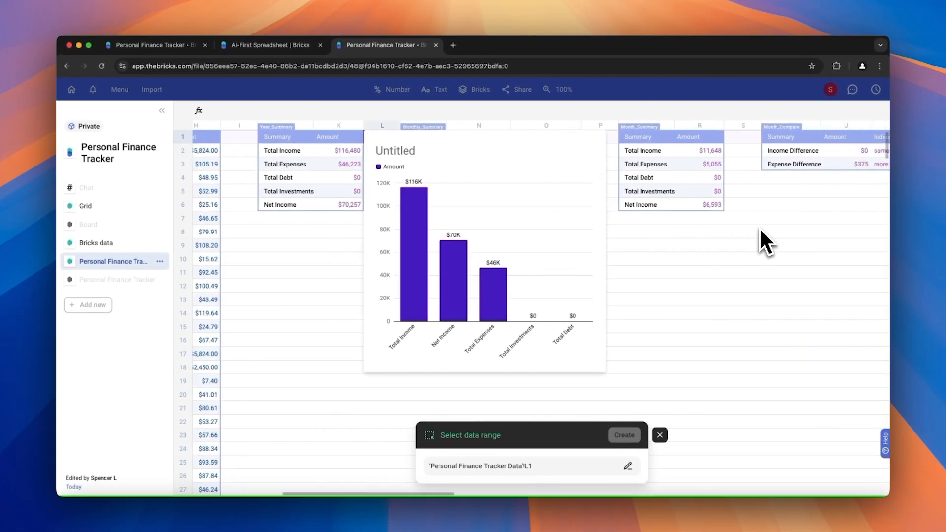
{"action": "scroll", "scroll_direction": "right", "scroll_amount": 3}
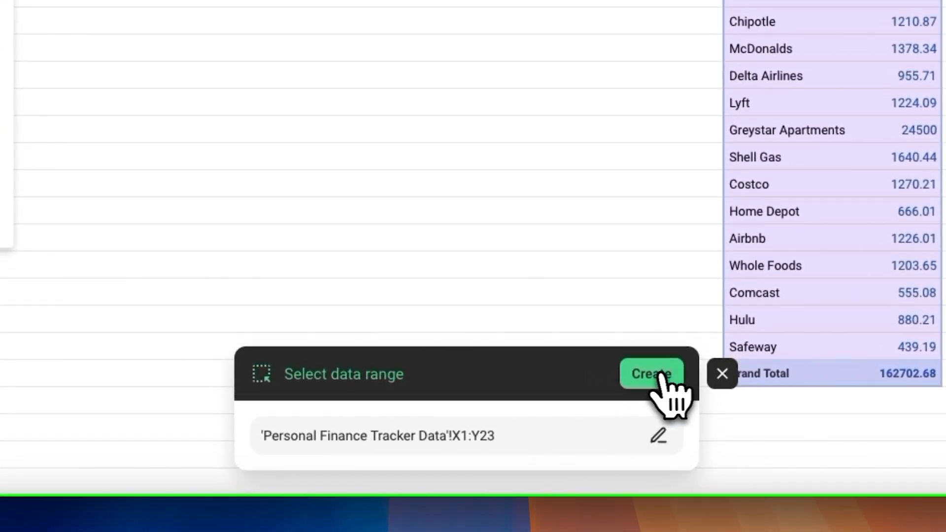
{"action": "left_click", "coordinate": [651, 374]}
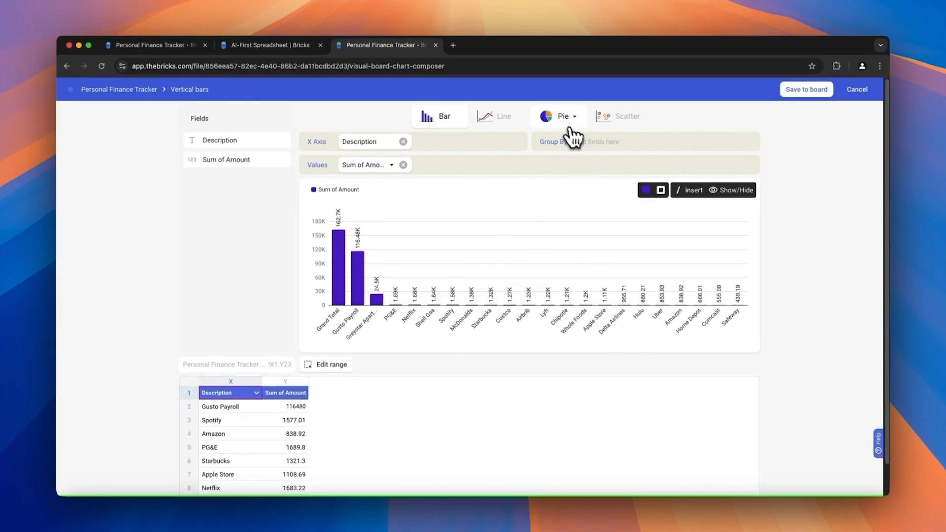
Step: Switch the amounts-per-description chart to a Pie donut and save it to the board
{"action": "left_click", "coordinate": [555, 116]}
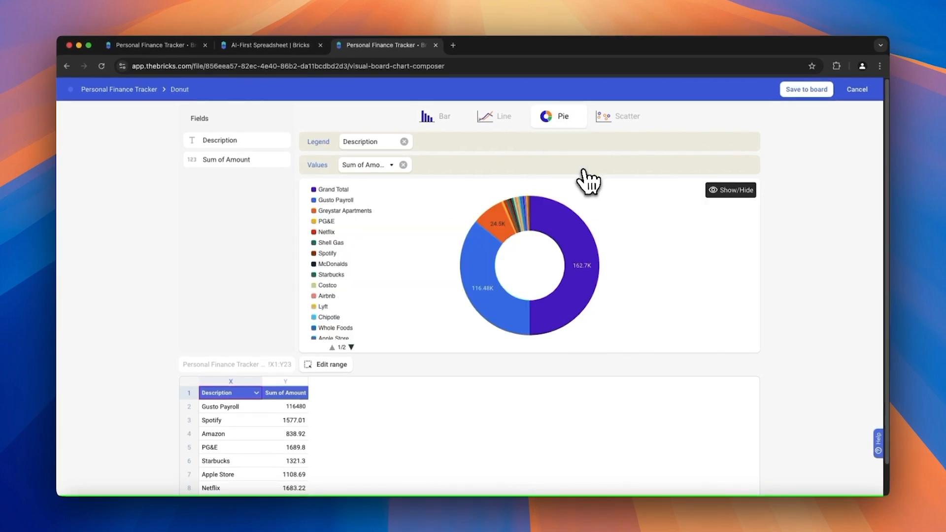
{"action": "left_click", "coordinate": [806, 89]}
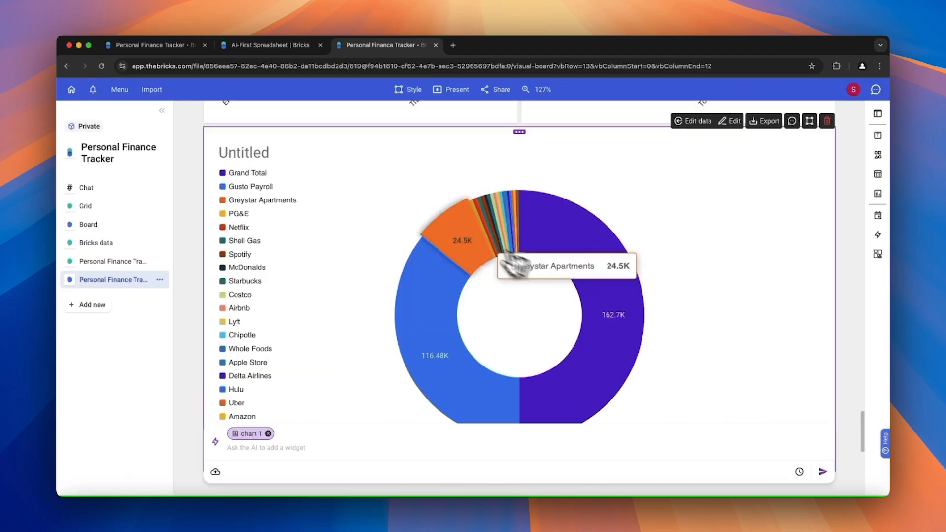
Step: Select the new donut chart block on the board
{"action": "left_click", "coordinate": [244, 152]}
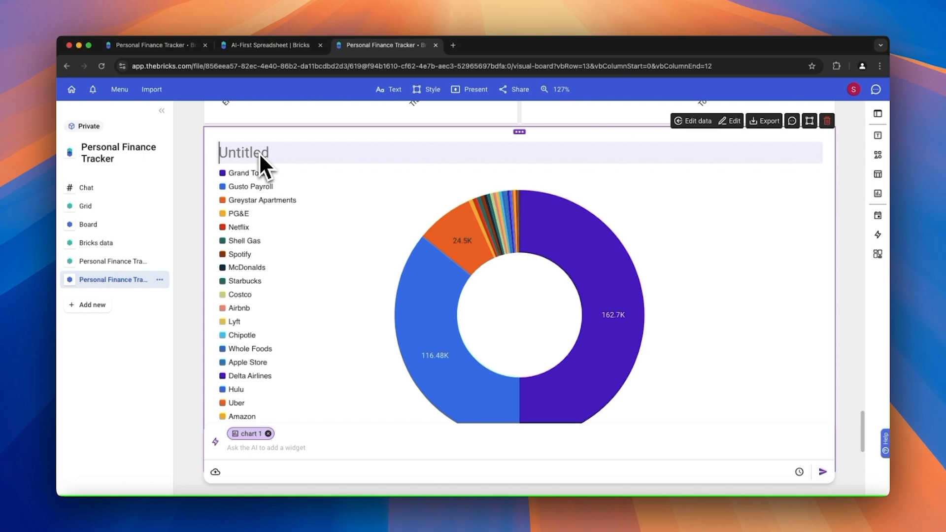
{"action": "mouse_move", "coordinate": [771, 459]}
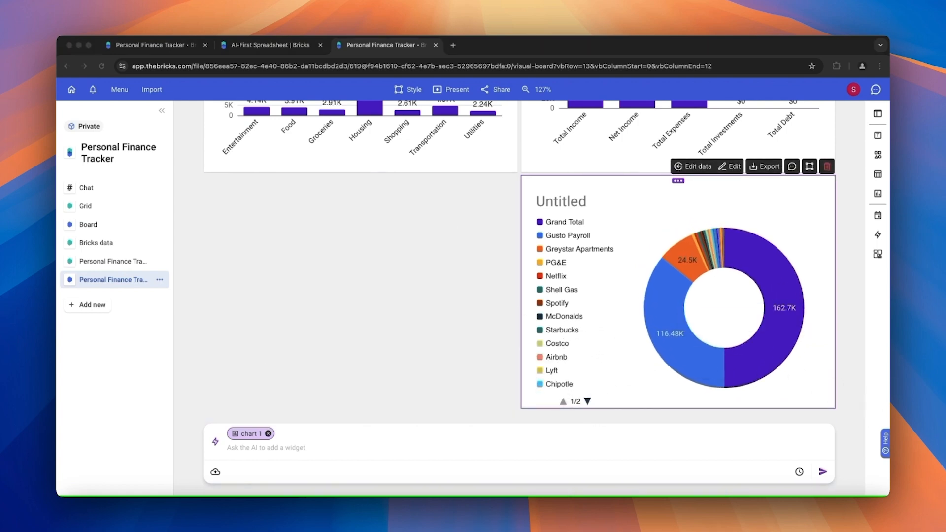
{"action": "mouse_move", "coordinate": [779, 269]}
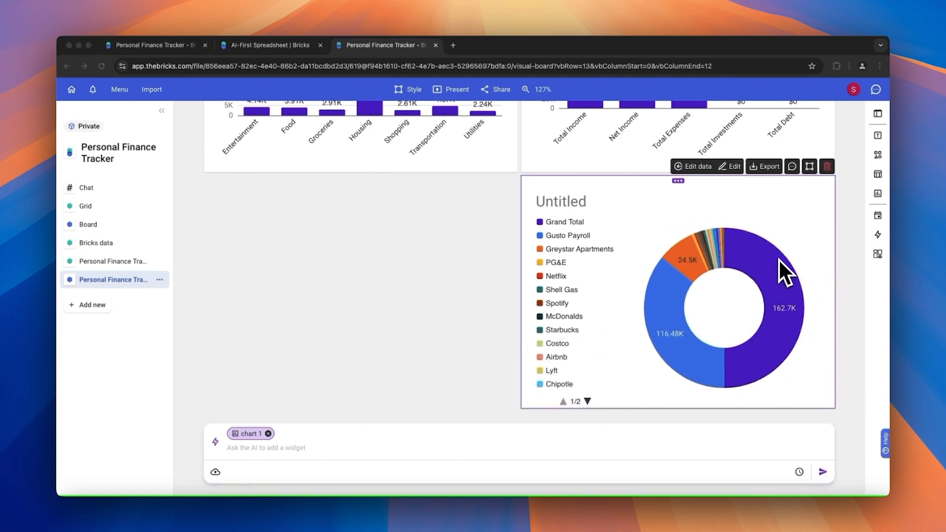
{"action": "mouse_move", "coordinate": [743, 222]}
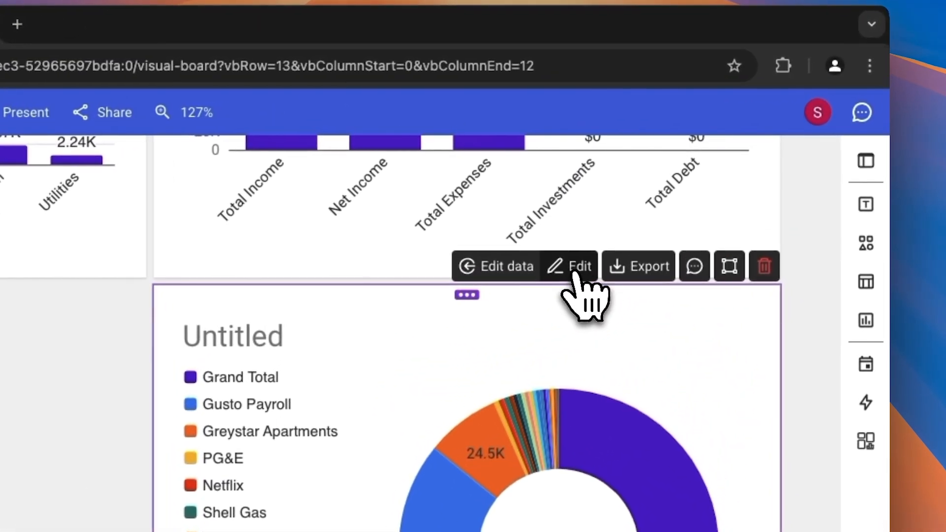
{"action": "left_click", "coordinate": [580, 266]}
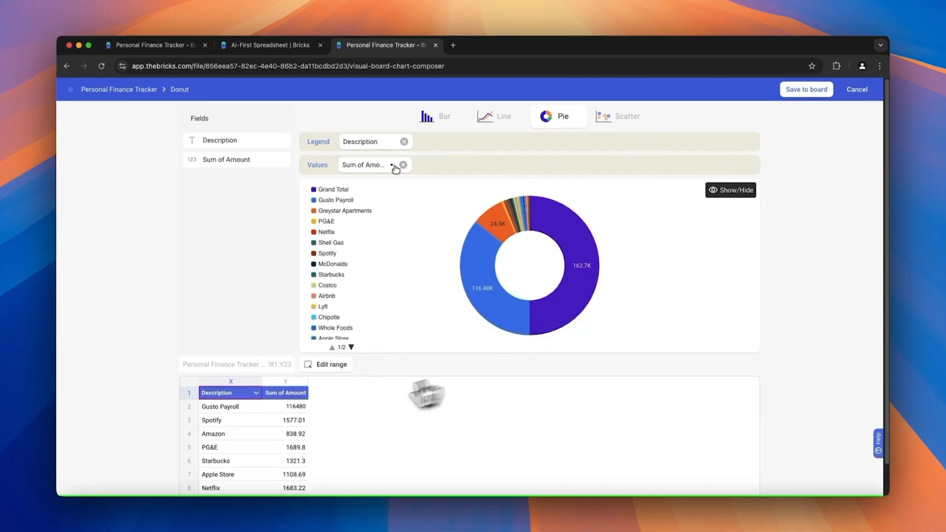
{"action": "left_click", "coordinate": [500, 116]}
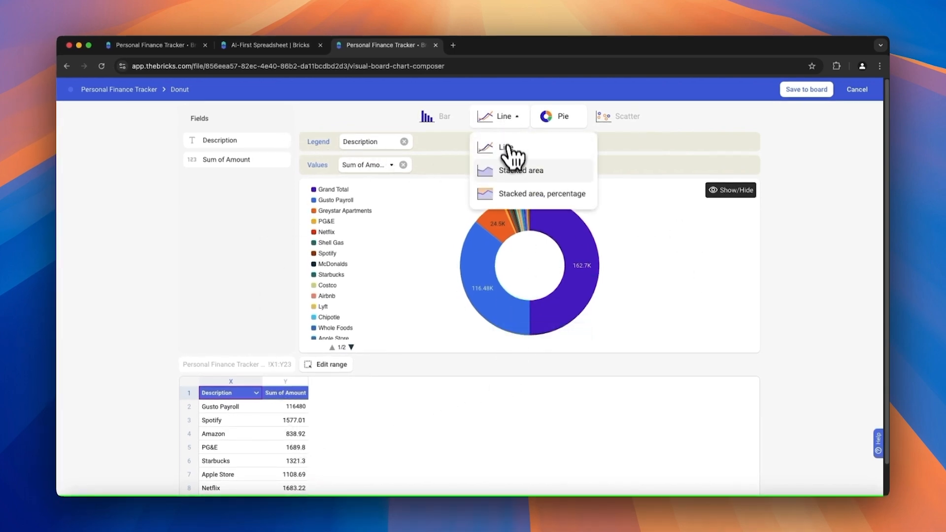
{"action": "mouse_move", "coordinate": [515, 199]}
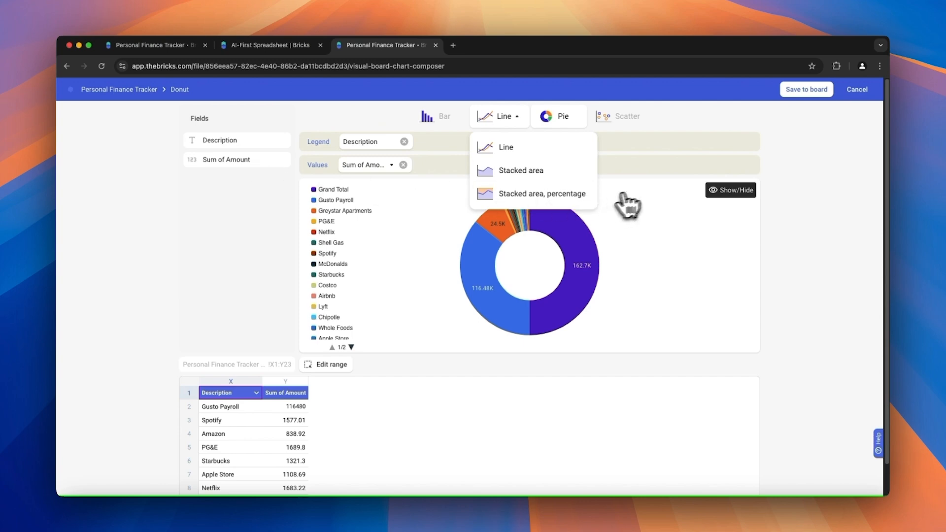
{"action": "mouse_move", "coordinate": [767, 292]}
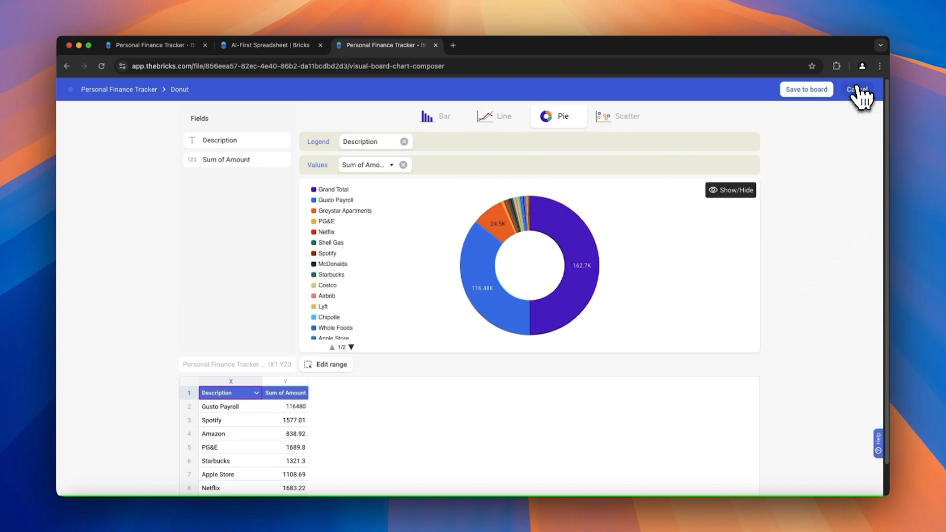
{"action": "left_click", "coordinate": [857, 89]}
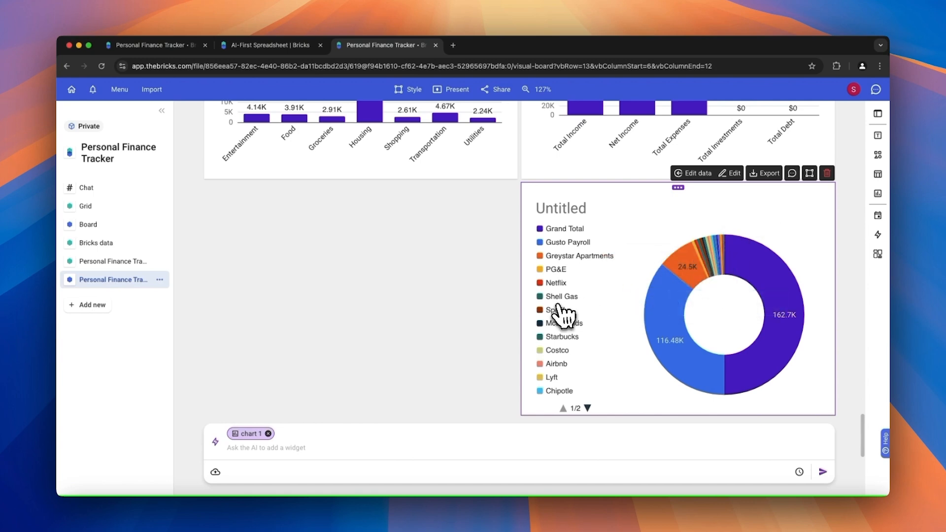